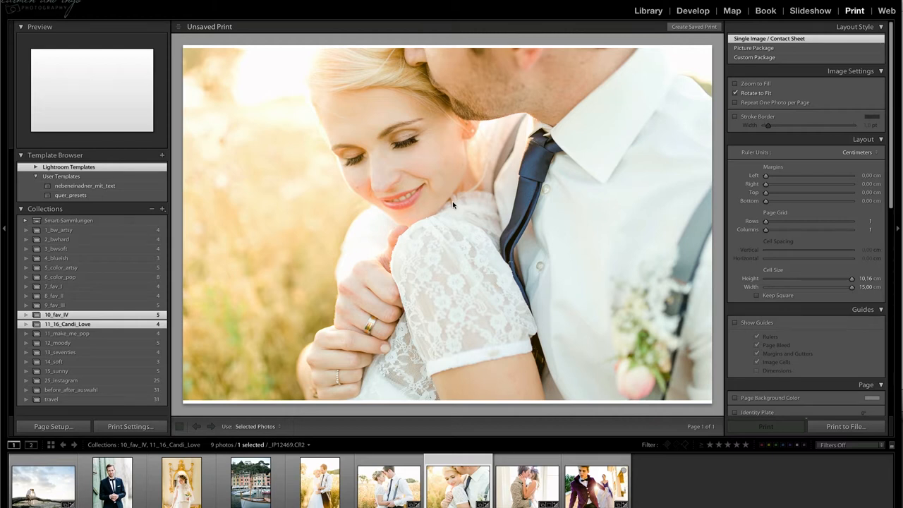
mouse_move(457, 206)
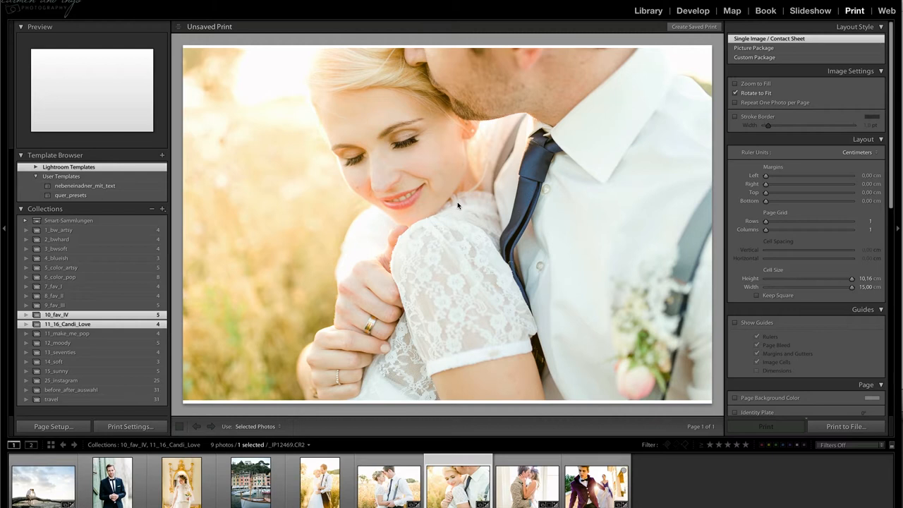
mouse_move(456, 207)
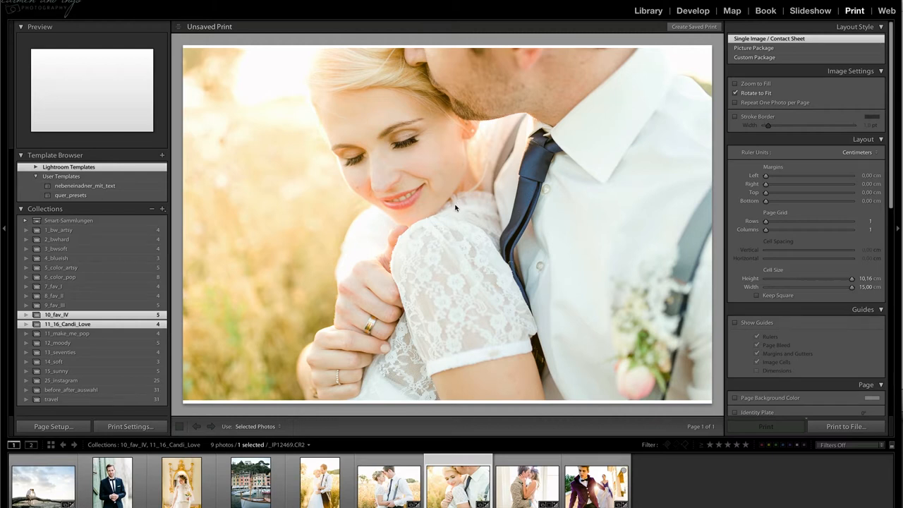
mouse_move(459, 206)
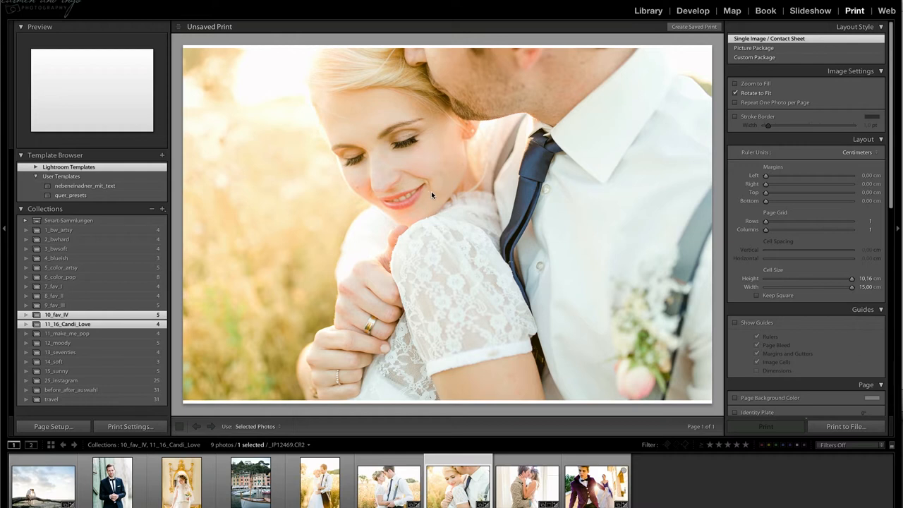
mouse_move(438, 195)
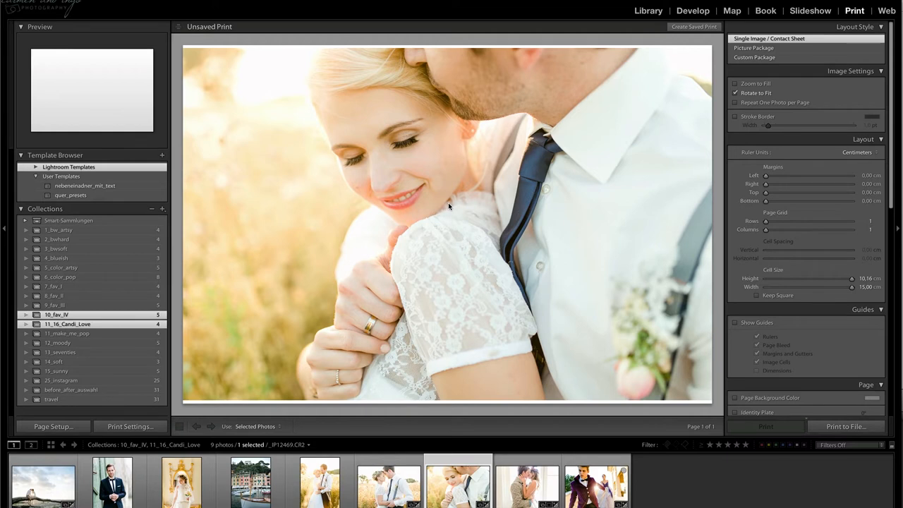
mouse_move(451, 206)
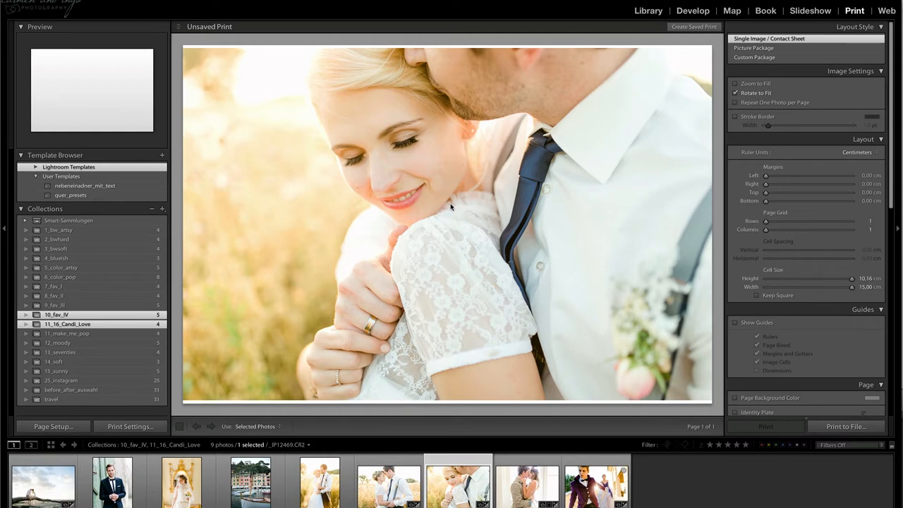
mouse_move(455, 204)
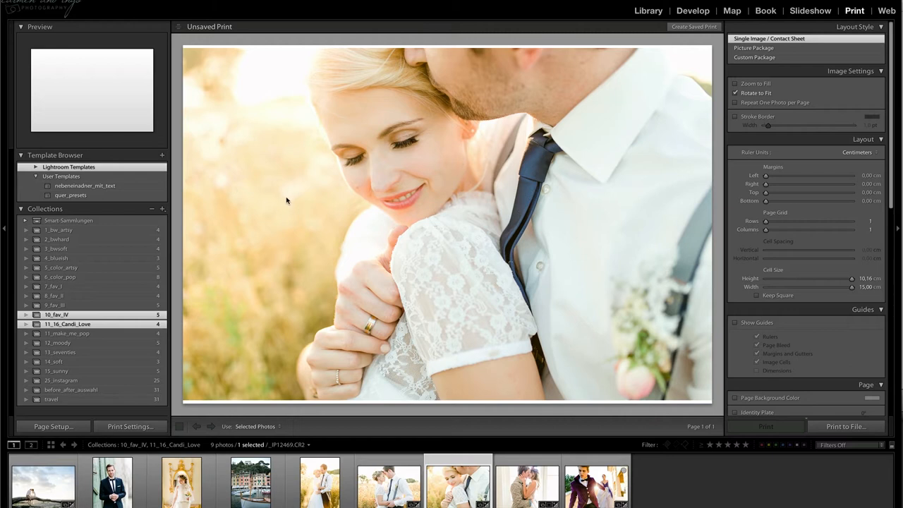
mouse_move(247, 178)
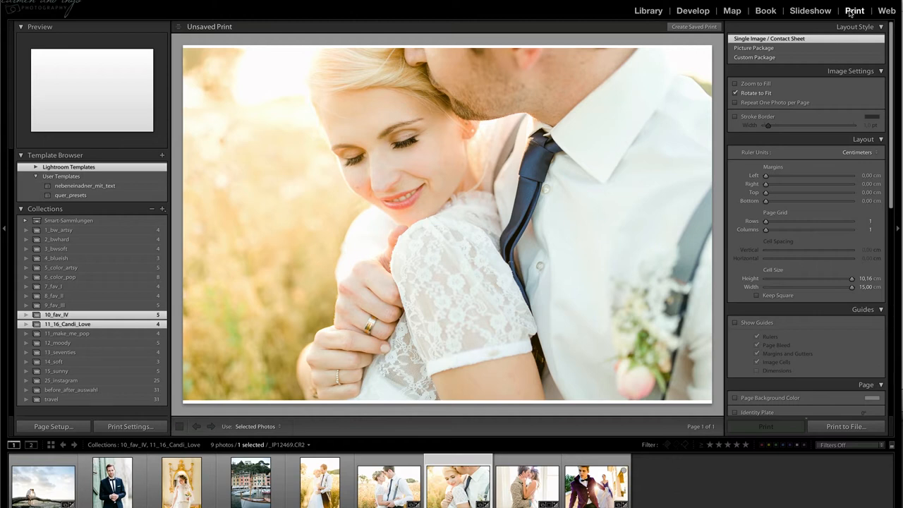
mouse_move(117, 172)
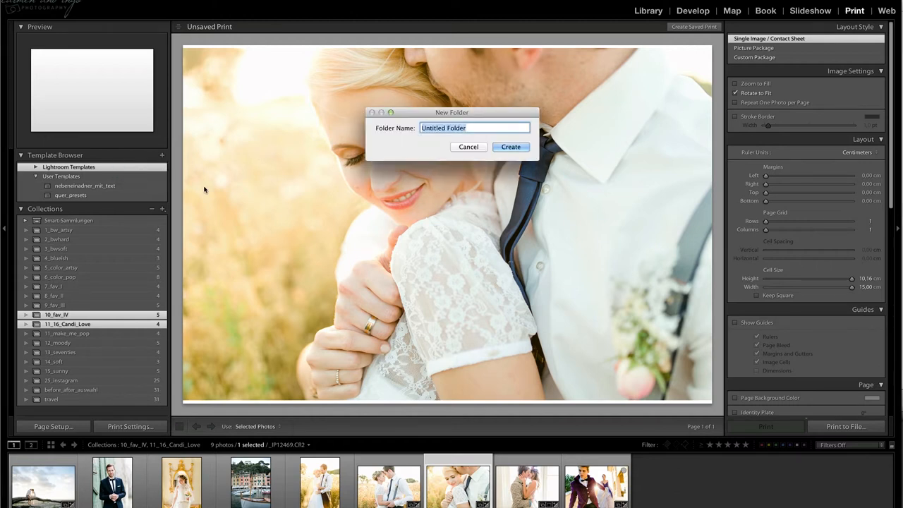
- Create a new template folder named Candi_PrintPresets_v2 in the Template Browser
type("Candi_Presets_V_2")
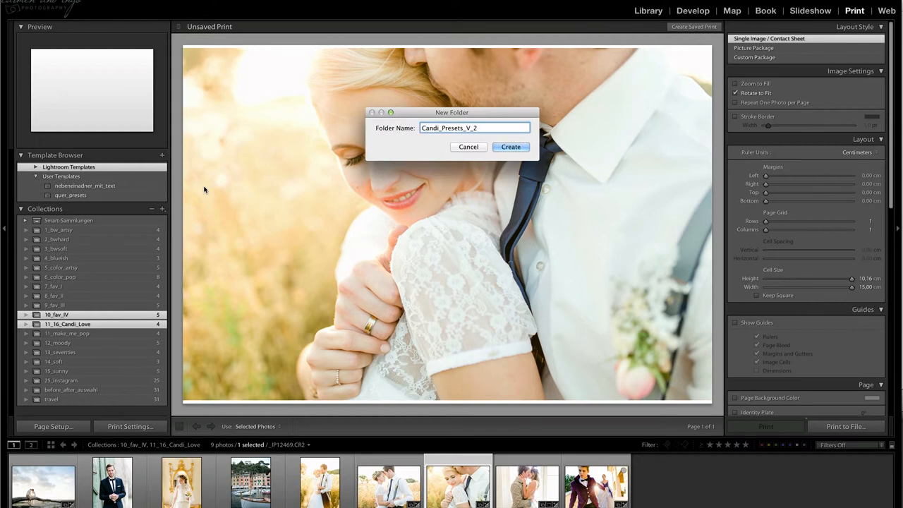
key("Backspace")
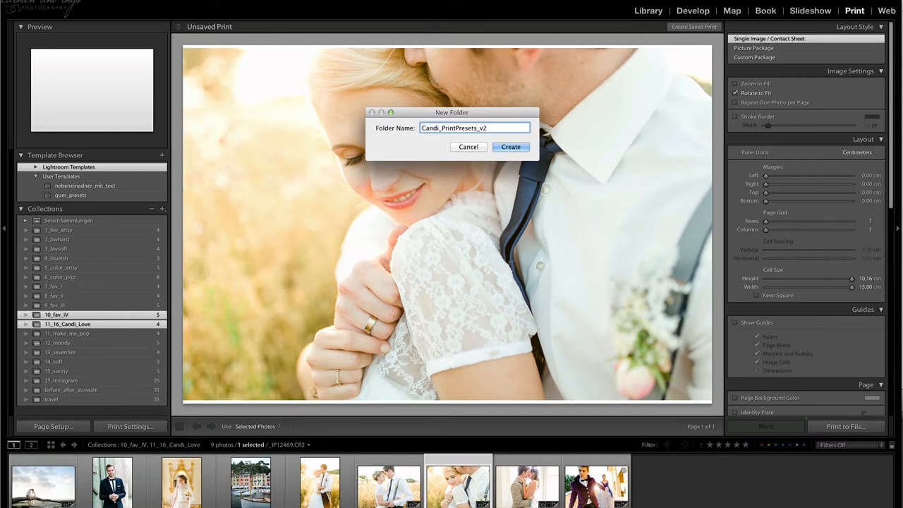
left_click(511, 147)
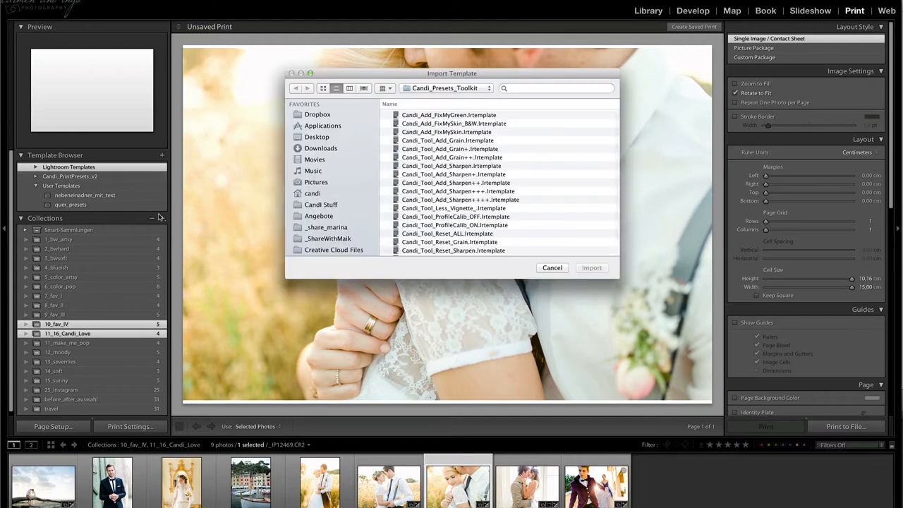
- Import the .lrtemplate print templates from the Candi_PrintPreset_v2 folder in Downloads
left_click(444, 87)
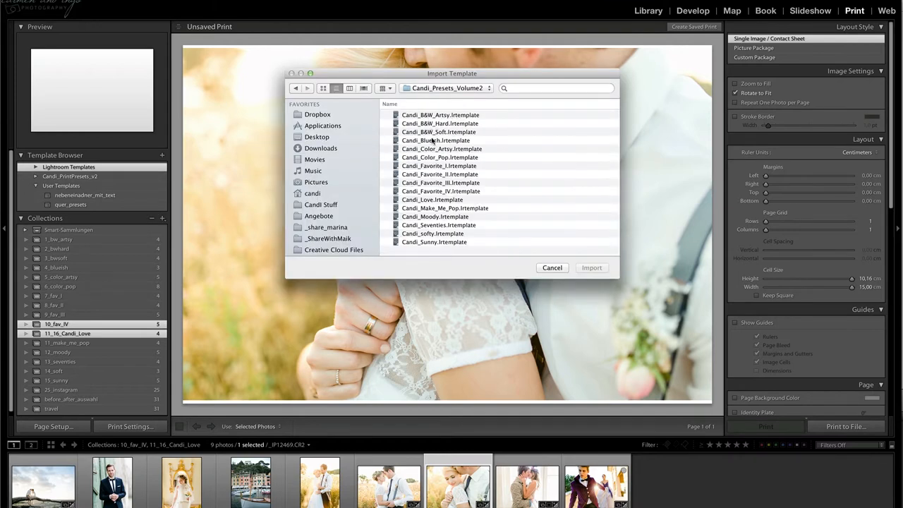
left_click(321, 148)
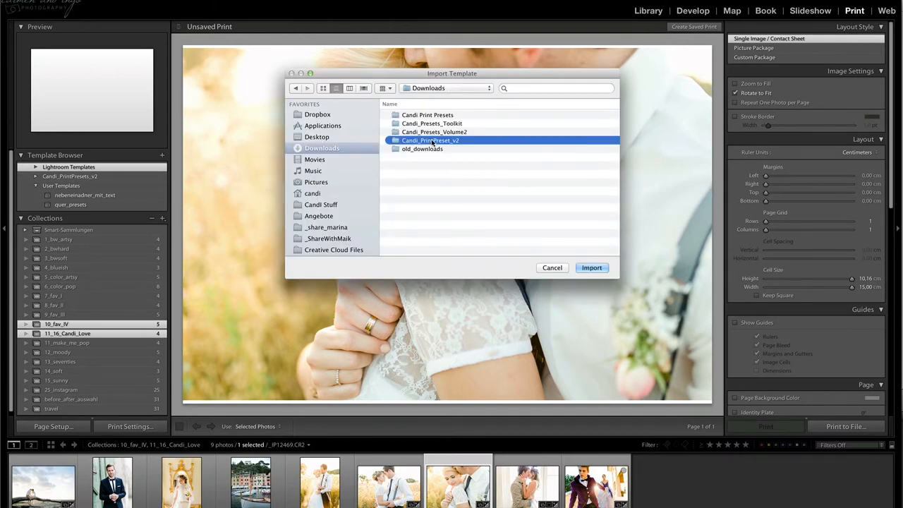
double_click(430, 140)
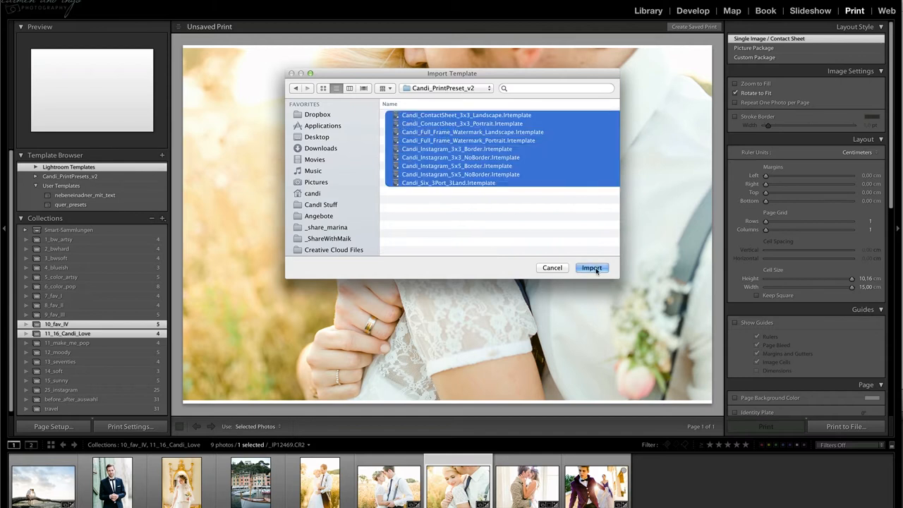
left_click(592, 268)
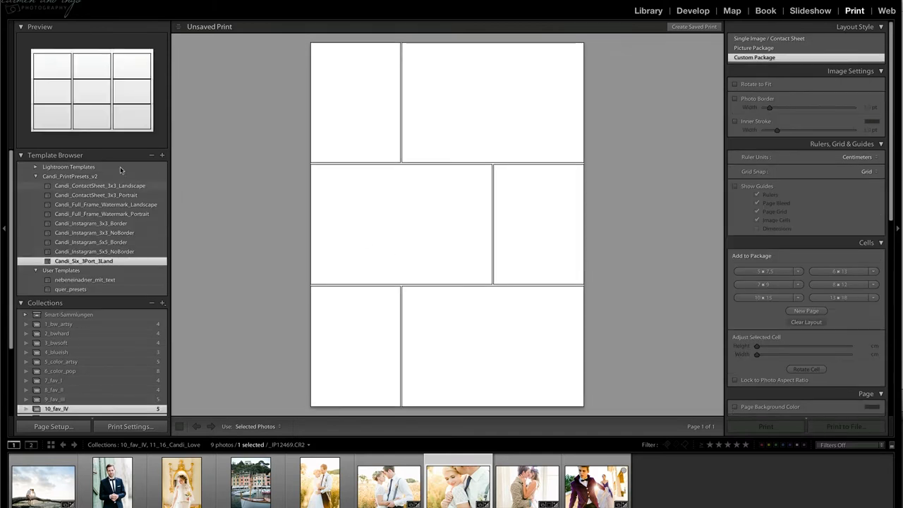
- Import all Kombo templates from the Candi Print Presets folder in Downloads into the folder
left_click(71, 175)
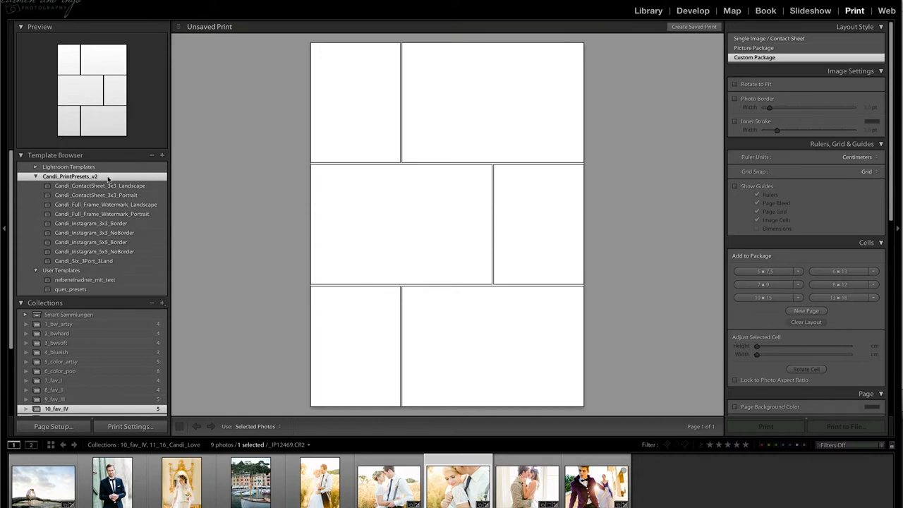
mouse_move(107, 181)
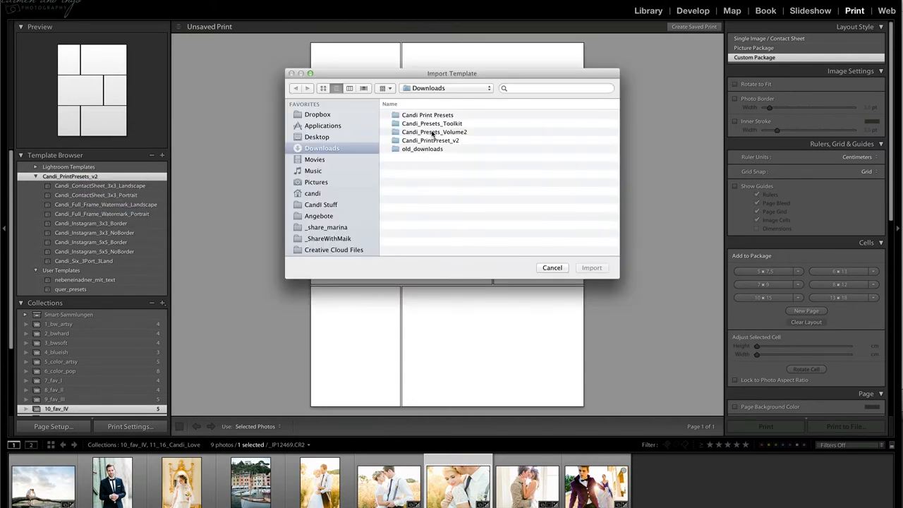
double_click(428, 115)
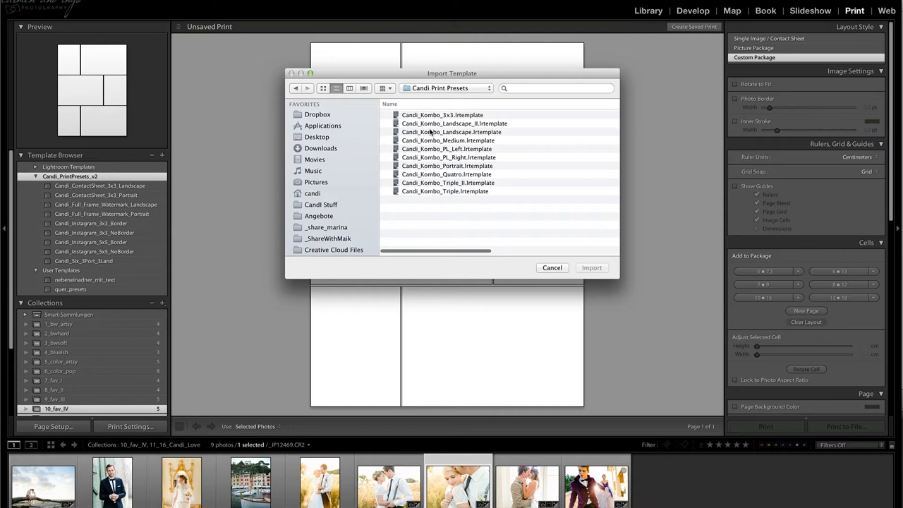
key("ctrl+a")
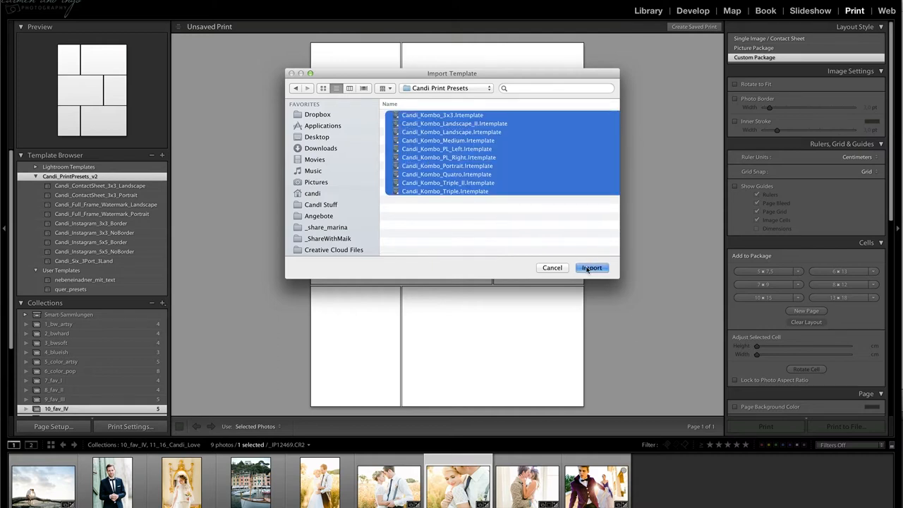
left_click(591, 268)
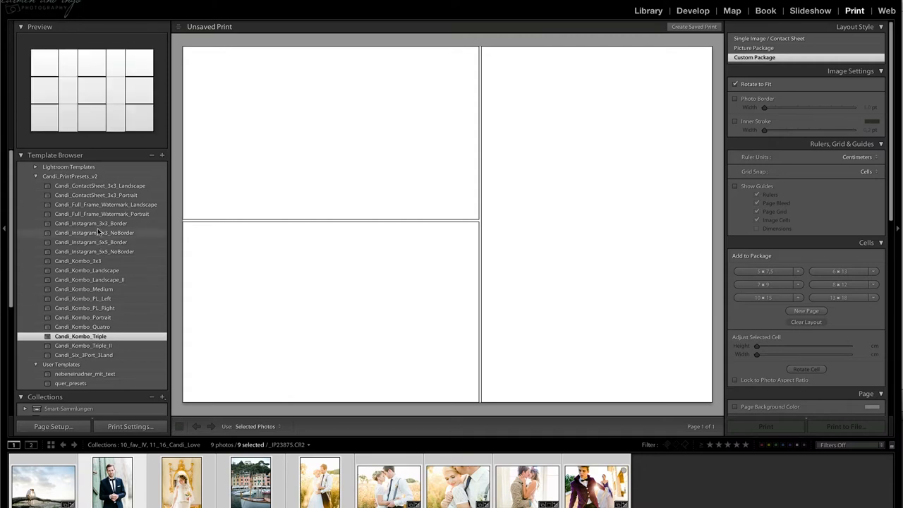
- Apply the Candi_ContactSheet_3x3_Portrait template to the nine photos and try Rotate to Fit
left_click(90, 223)
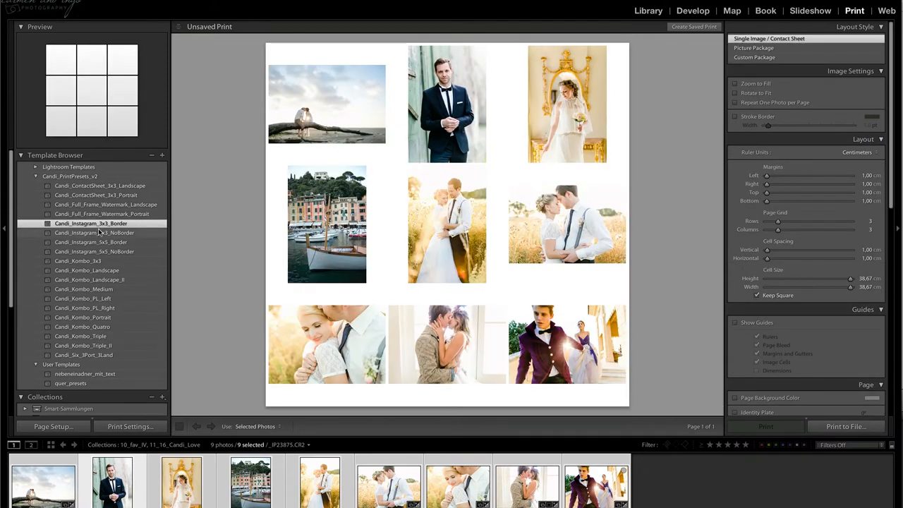
left_click(99, 186)
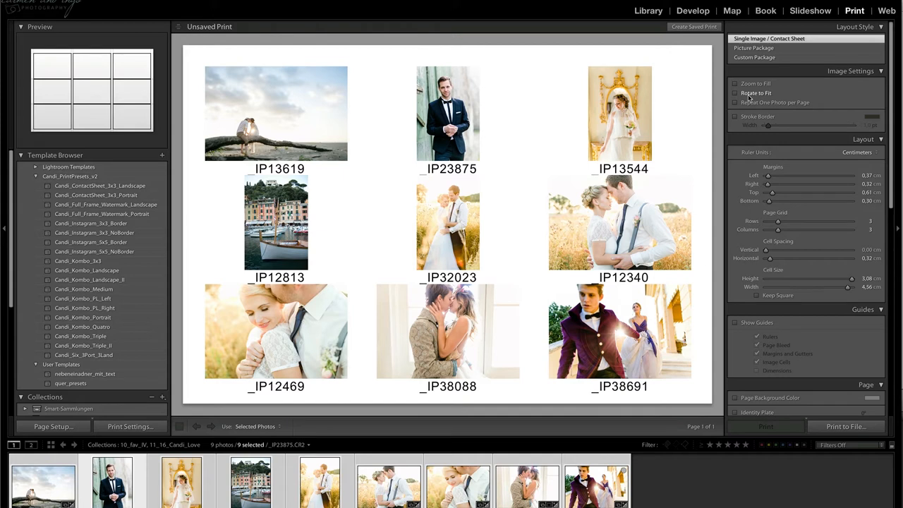
left_click(735, 93)
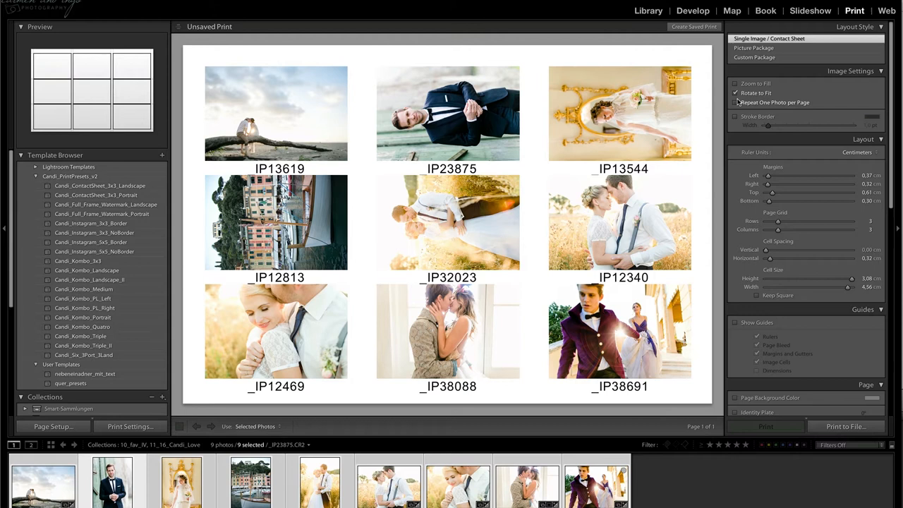
left_click(736, 93)
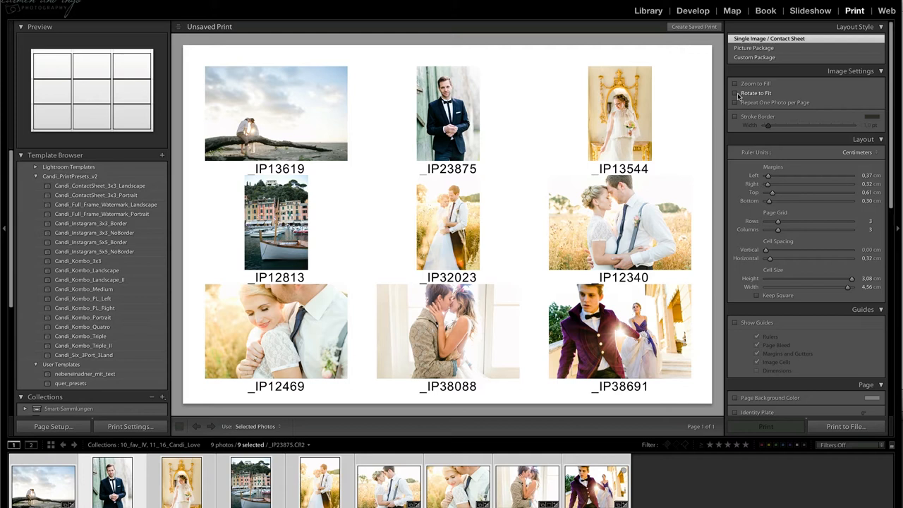
- Settle the contact sheet with photos rotated to fit their grid cells
left_click(736, 93)
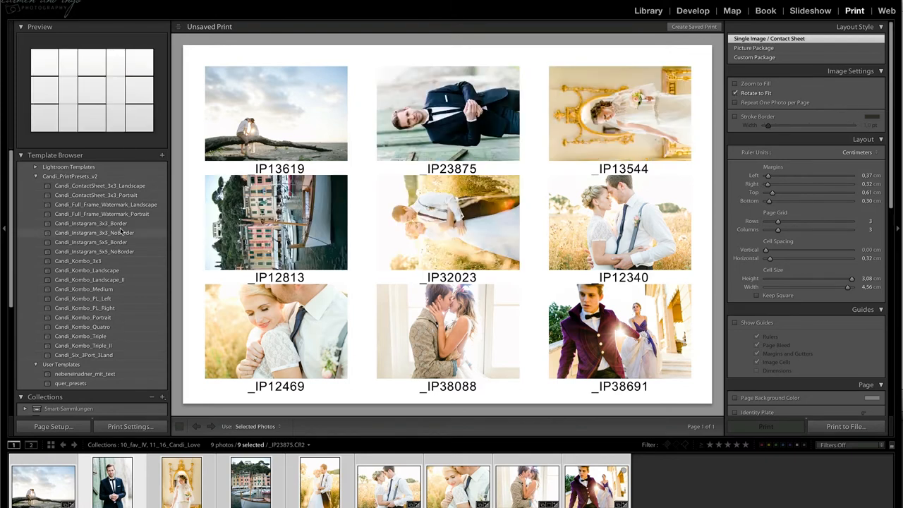
left_click(96, 195)
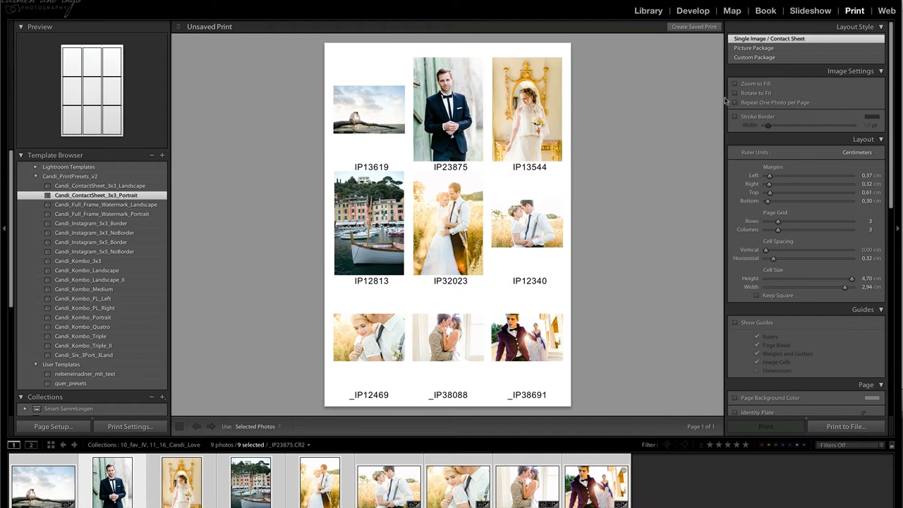
left_click(734, 93)
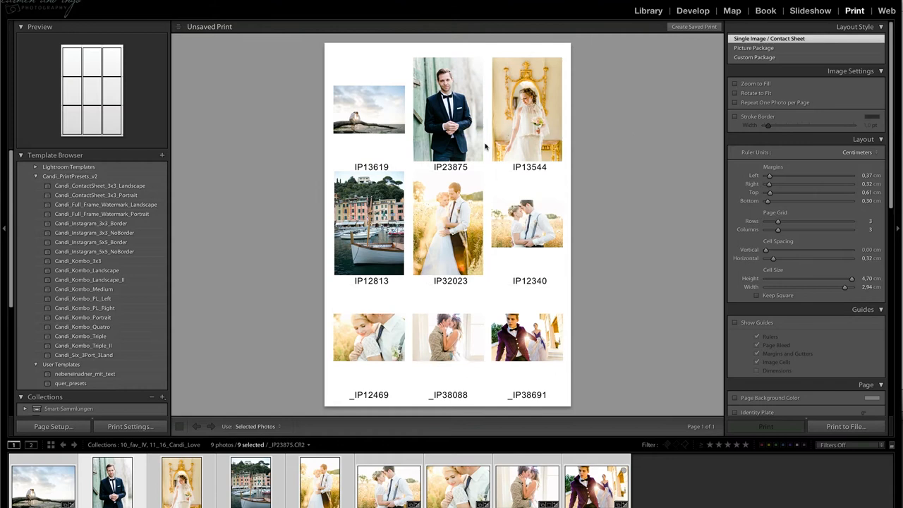
mouse_move(274, 198)
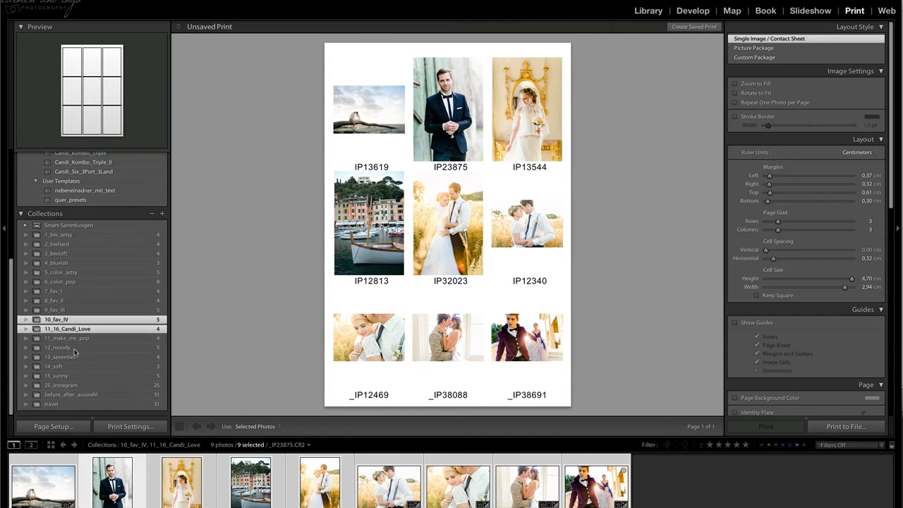
- Switch to the family collection and lay it out with the Instagram 3x3 grid templates
left_click(63, 387)
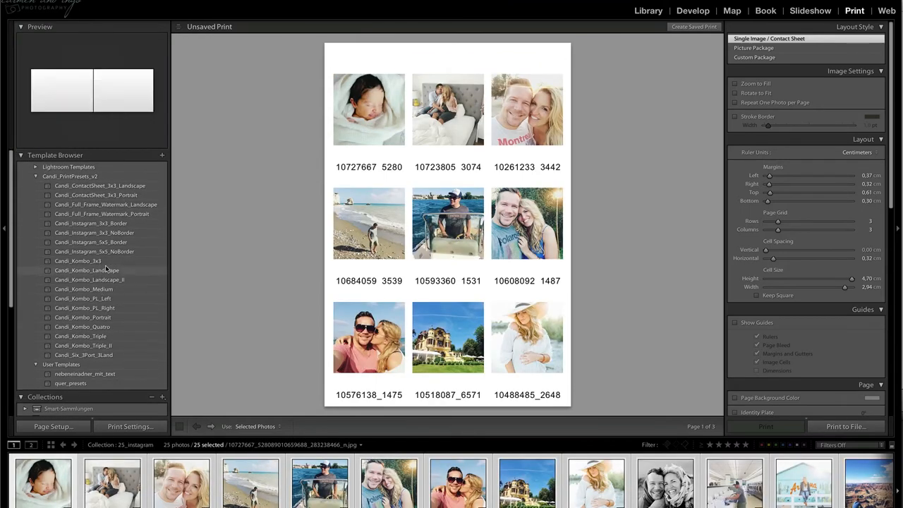
left_click(91, 223)
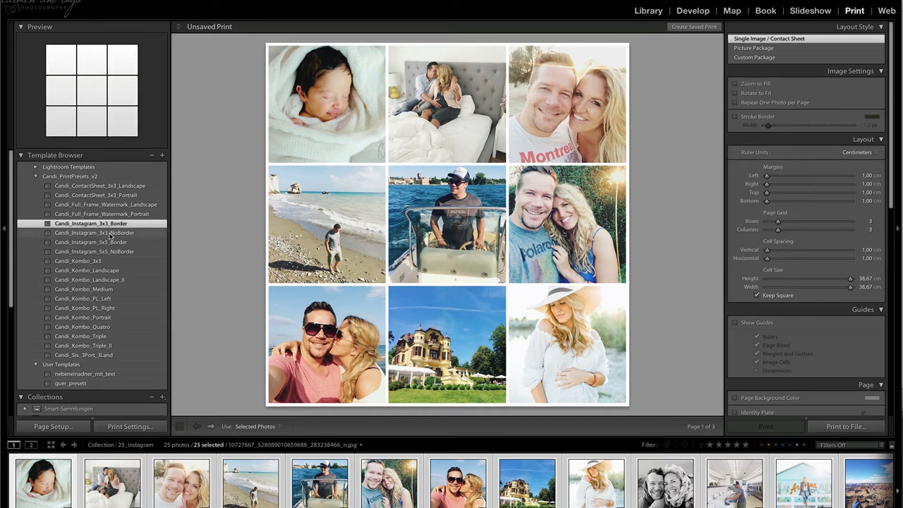
left_click(94, 233)
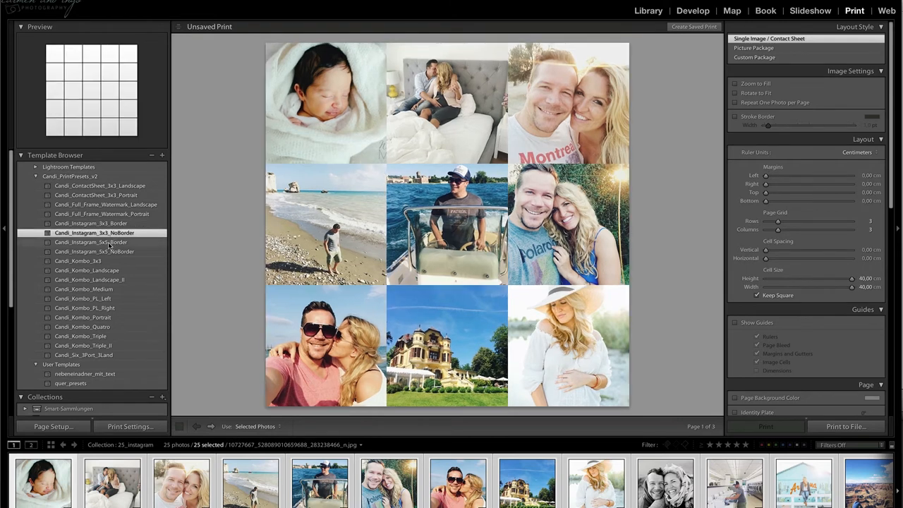
- Arrange the photos as an Instagram 5x5 bordered square grid of 25 images
left_click(90, 243)
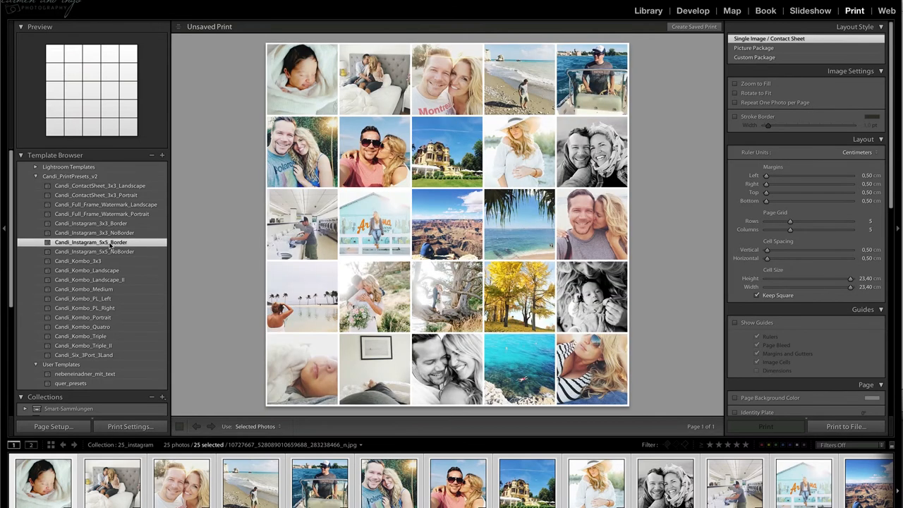
left_click(97, 251)
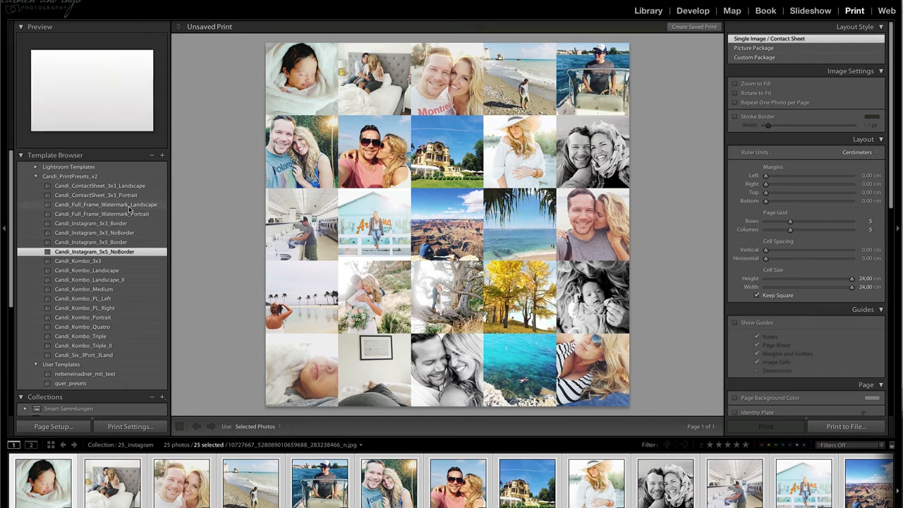
left_click(106, 205)
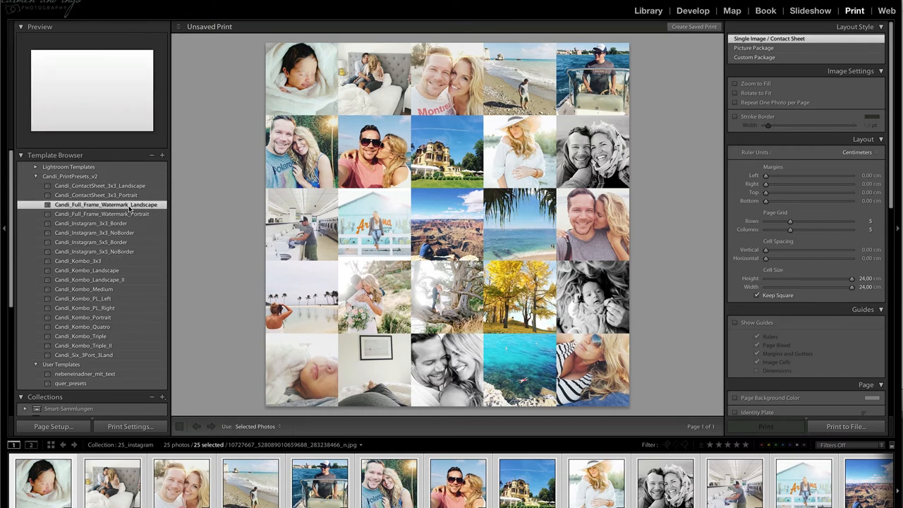
- Show a wedding photo full-frame landscape and try the logo watermark at top positions
left_click(753, 57)
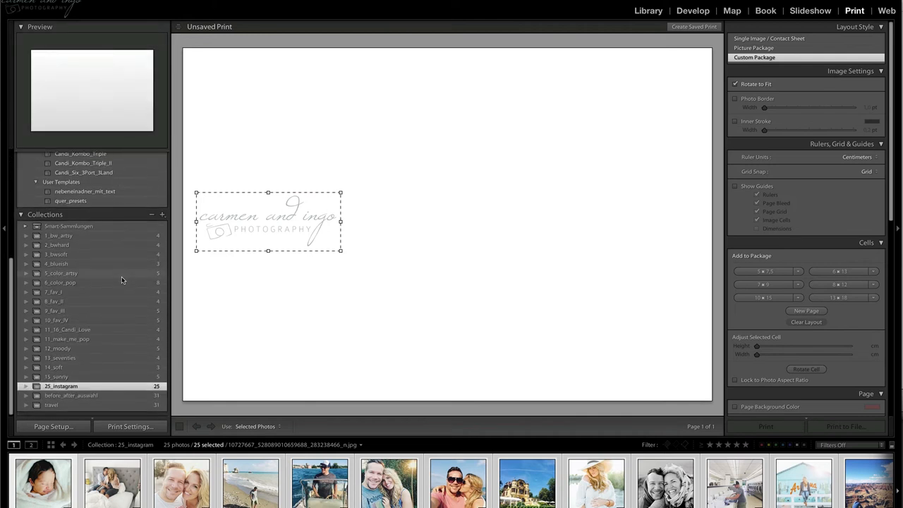
mouse_move(92, 330)
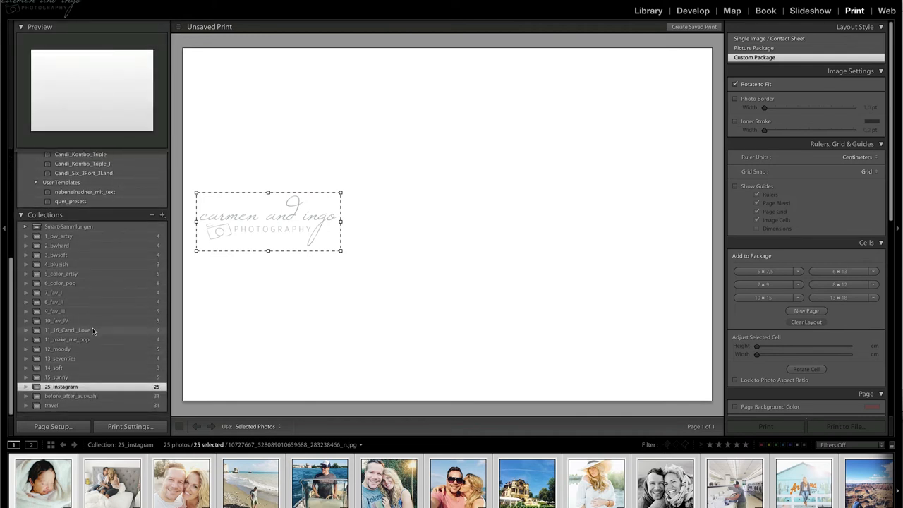
left_click(67, 330)
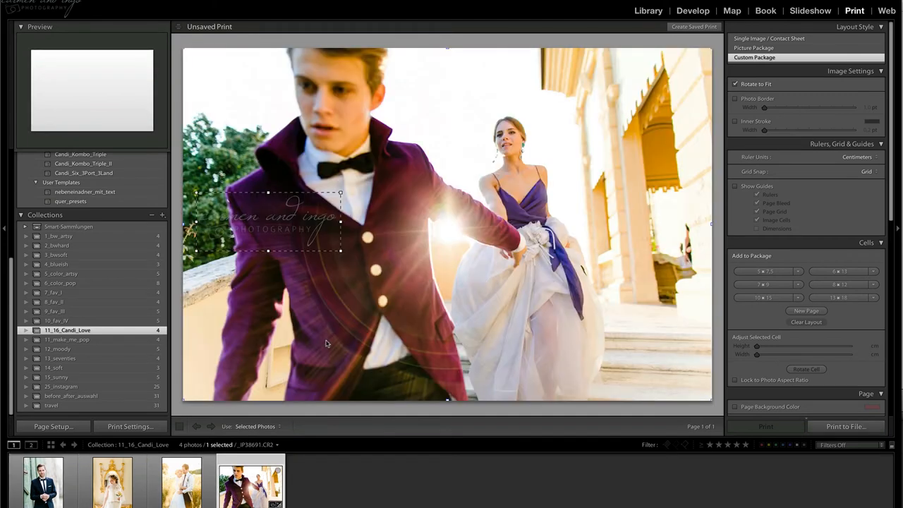
left_click_drag(267, 223, 469, 83)
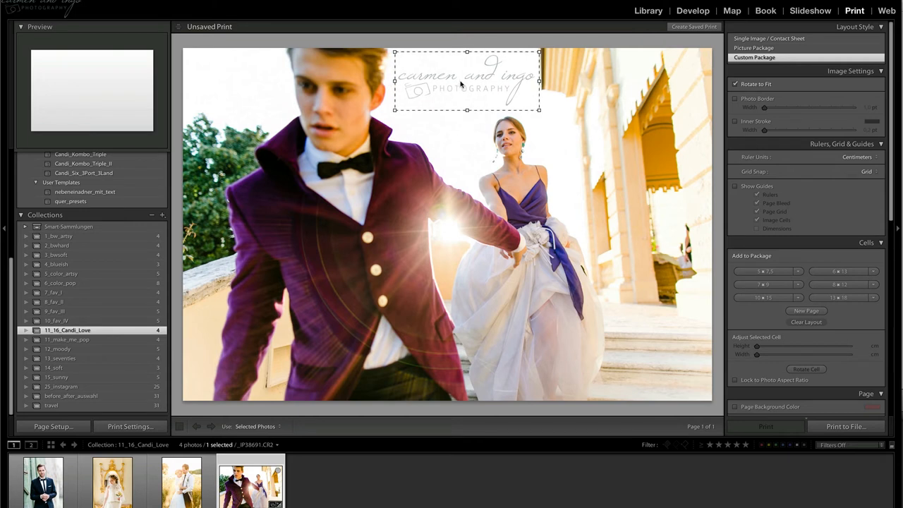
left_click_drag(465, 77, 232, 80)
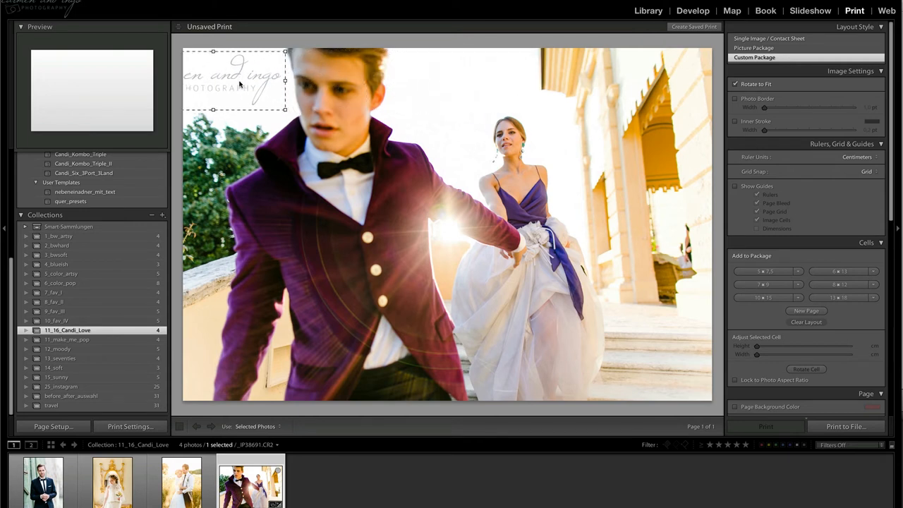
left_click_drag(237, 79, 473, 79)
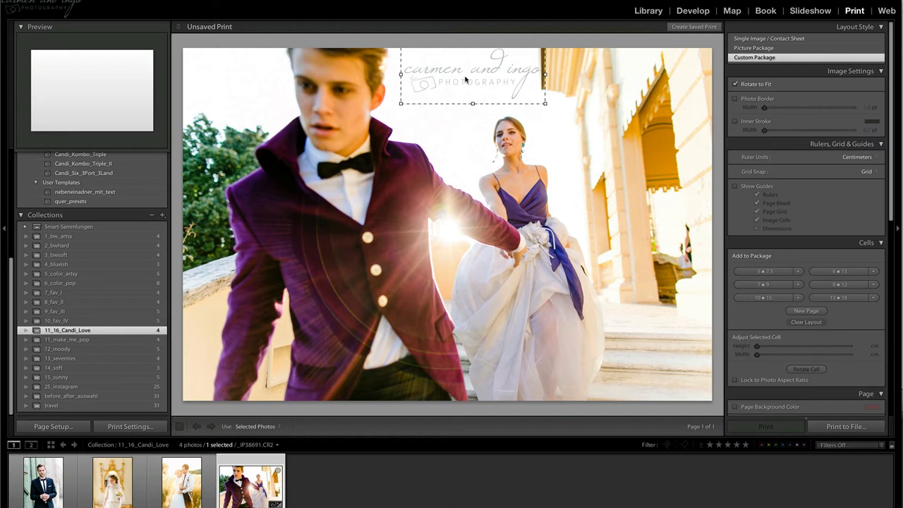
left_click_drag(473, 81, 508, 99)
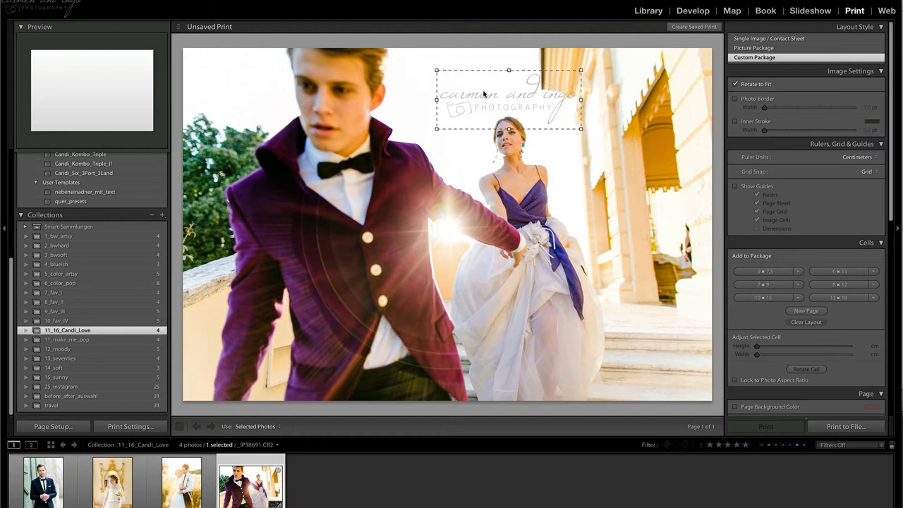
left_click_drag(509, 99, 469, 79)
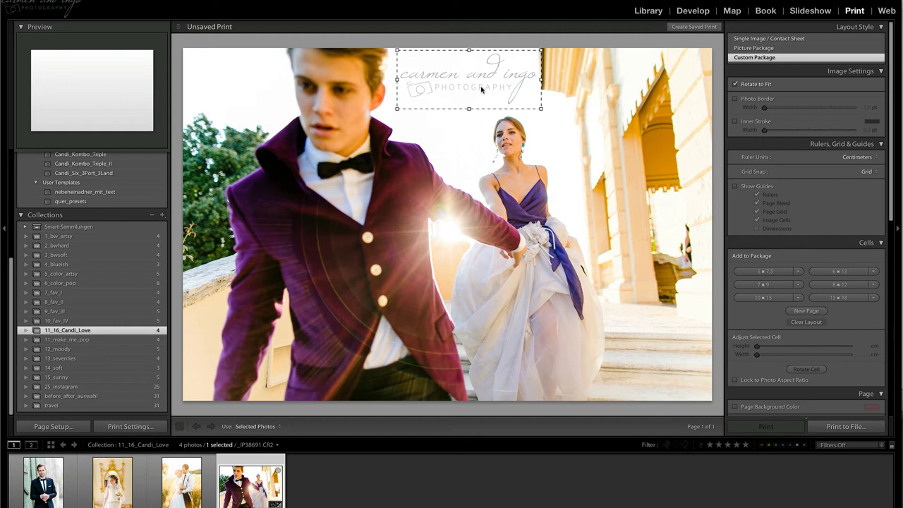
- Place the watermark lower right, then switch to the Full Frame Watermark Portrait layout
left_click_drag(468, 79, 618, 107)
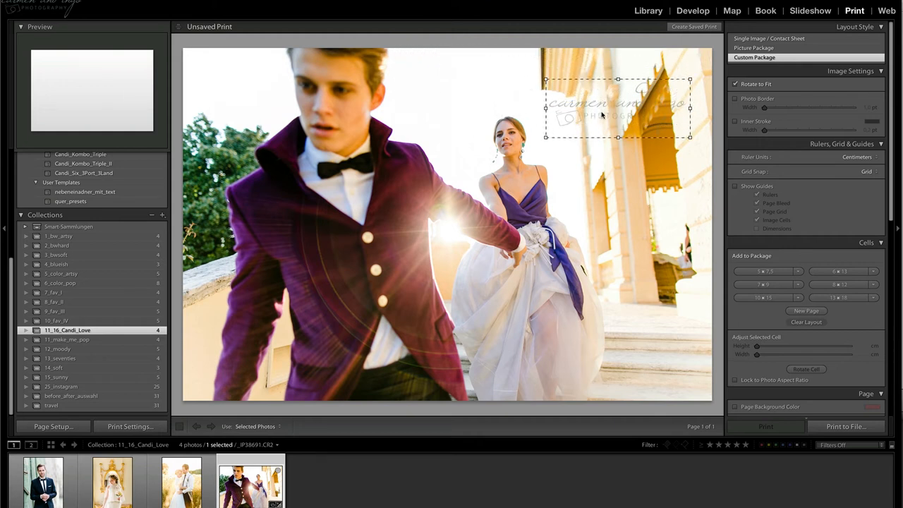
left_click_drag(618, 106, 604, 353)
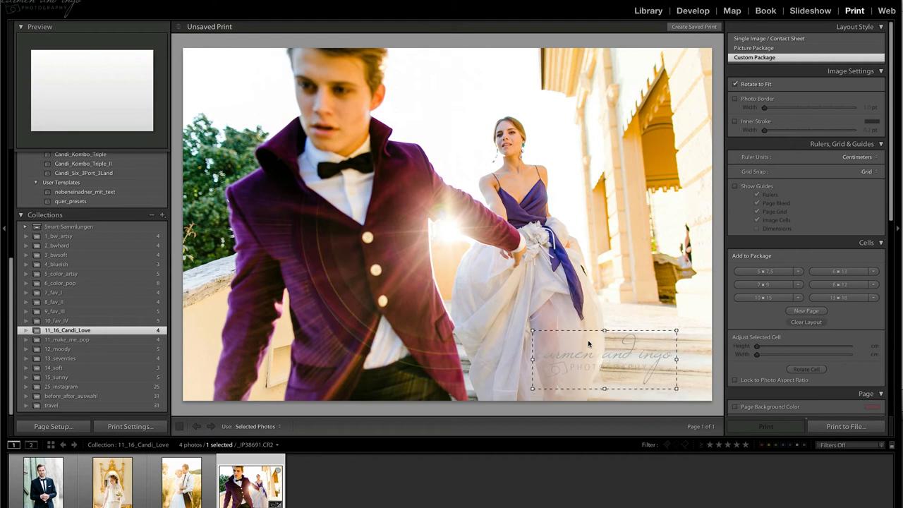
mouse_move(590, 344)
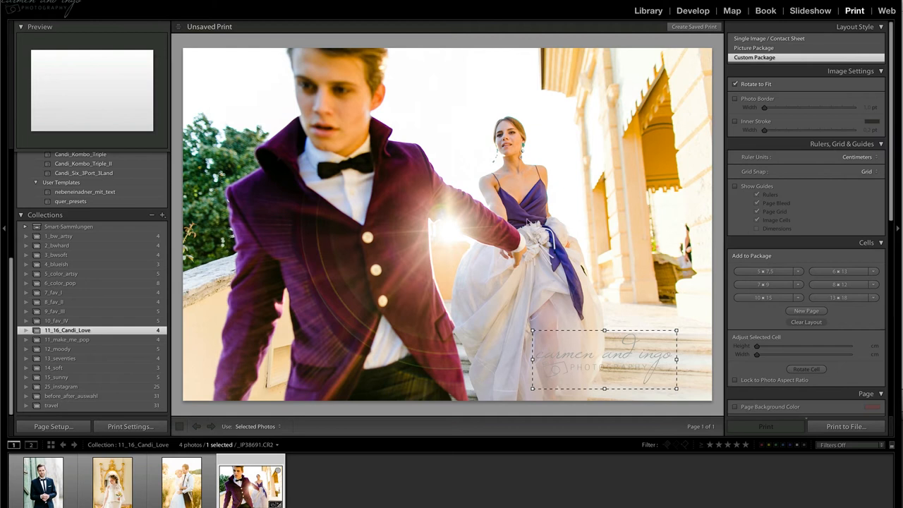
left_click_drag(603, 360, 626, 302)
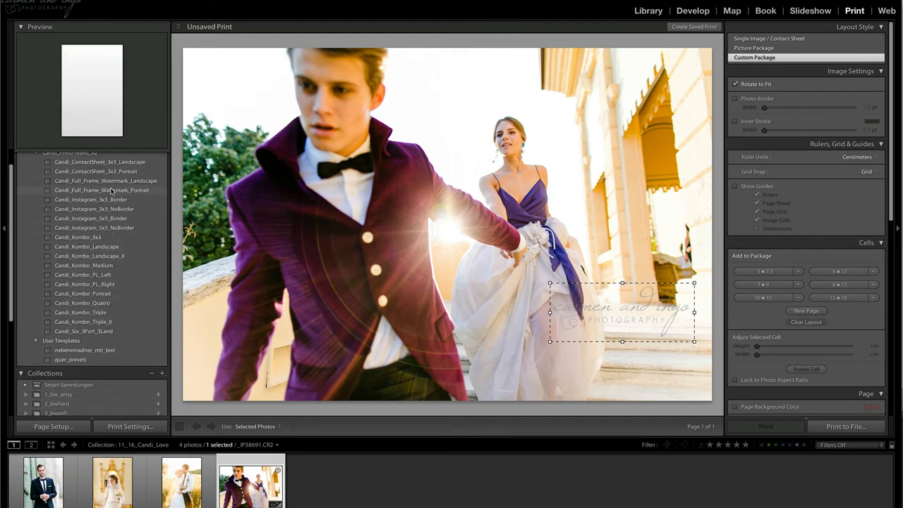
left_click(101, 189)
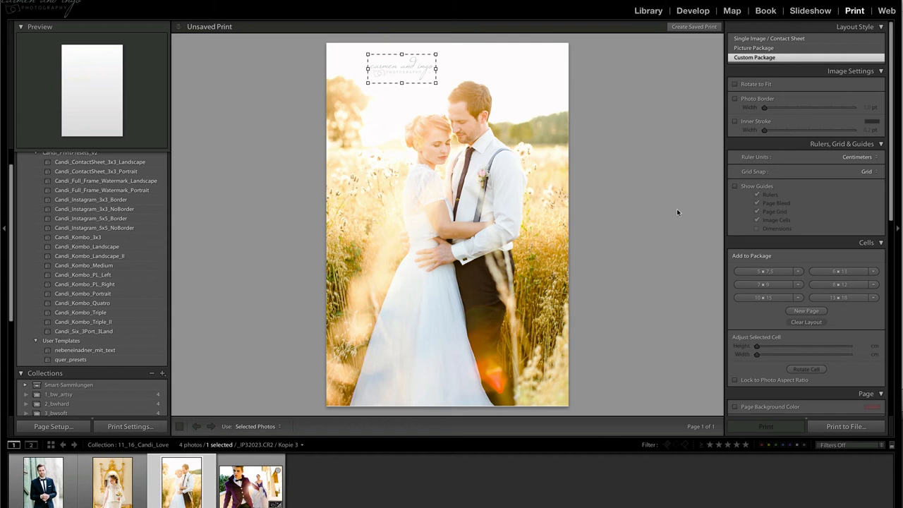
mouse_move(889, 252)
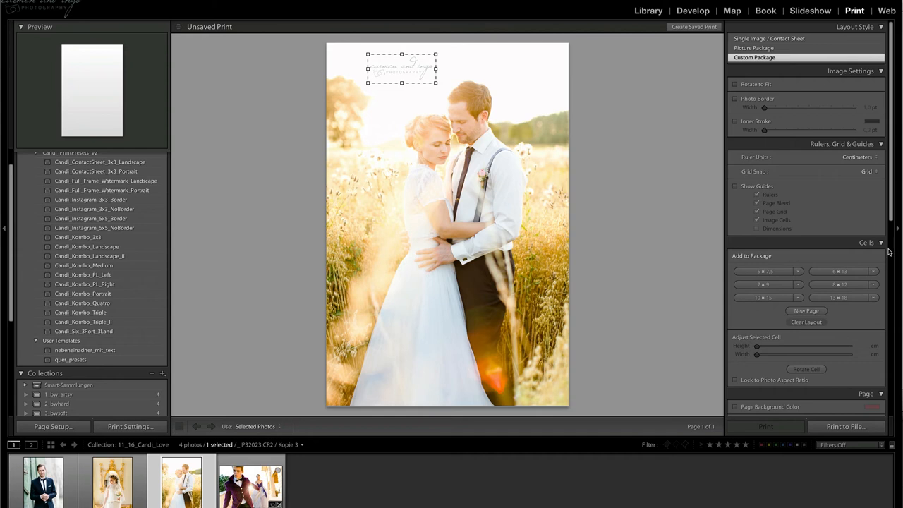
scroll("down", 3)
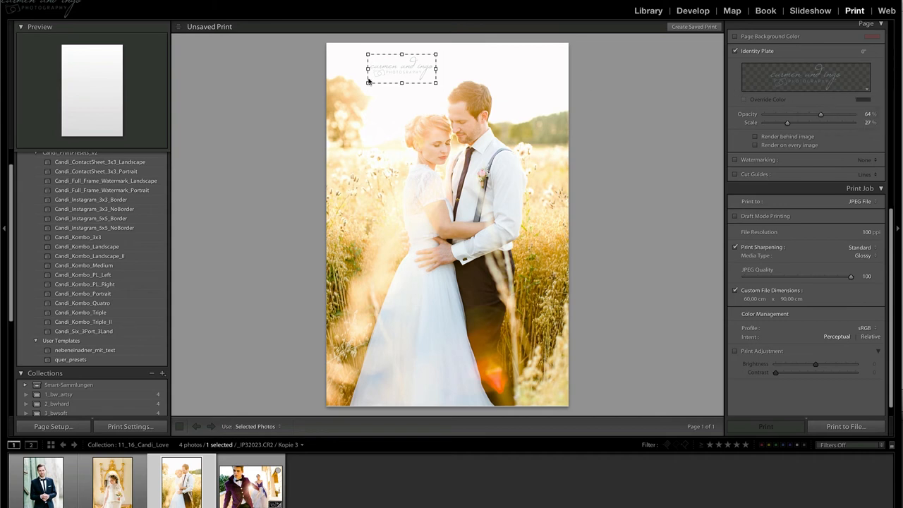
left_click_drag(402, 67, 406, 64)
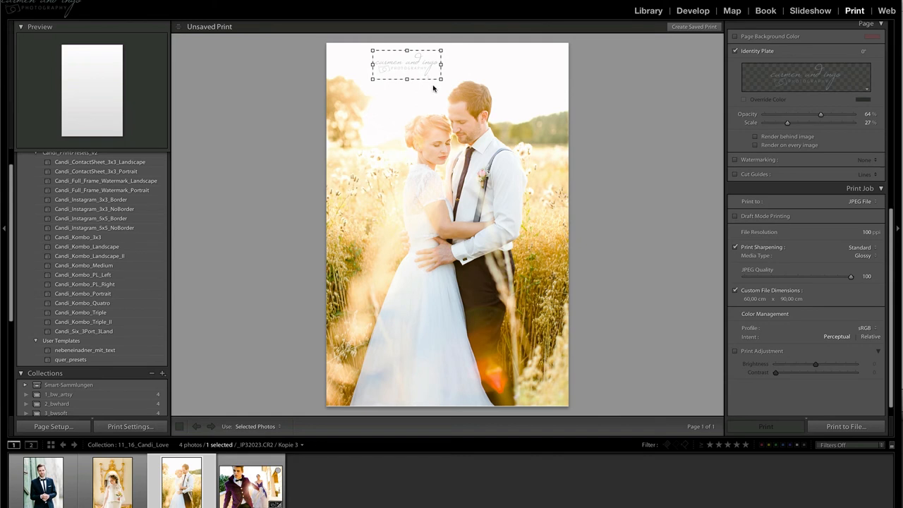
- Lay the family collection out with the Candi_Instagram_3x3_NoBorder grid, dragging photos into cells
left_click(83, 356)
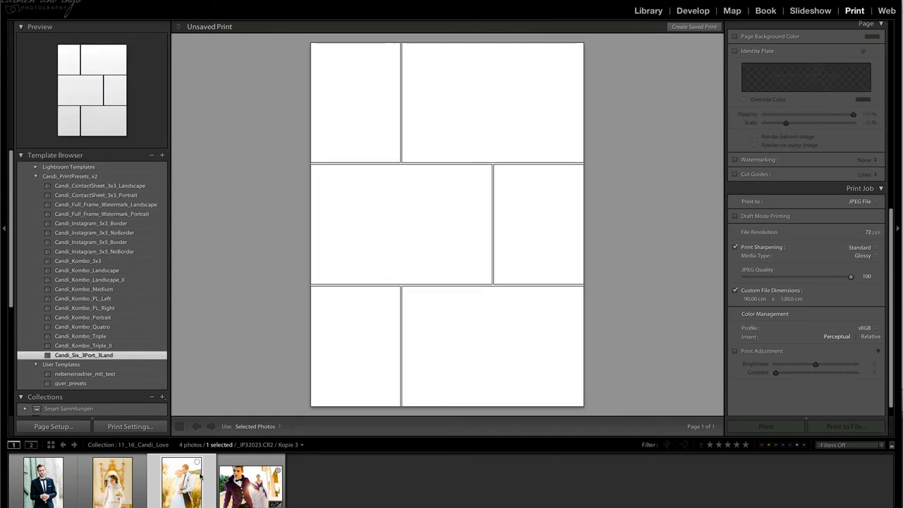
left_click_drag(180, 480, 539, 224)
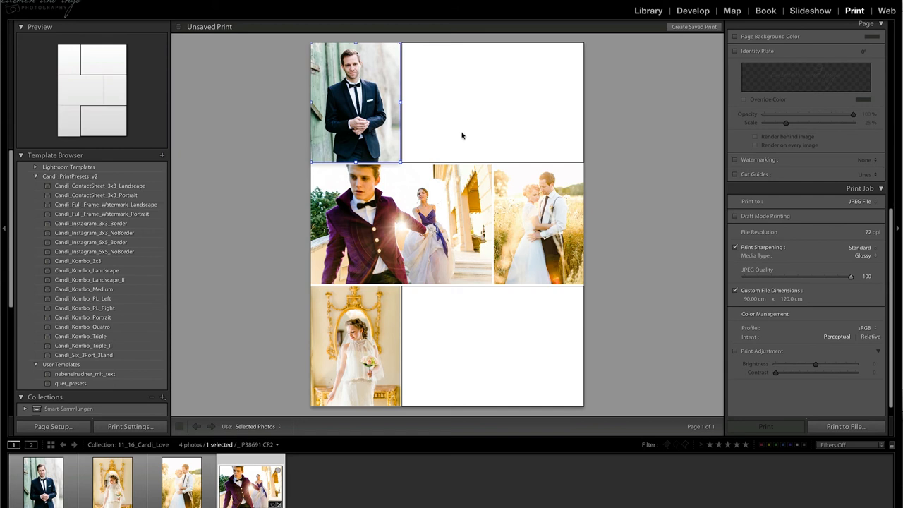
mouse_move(513, 151)
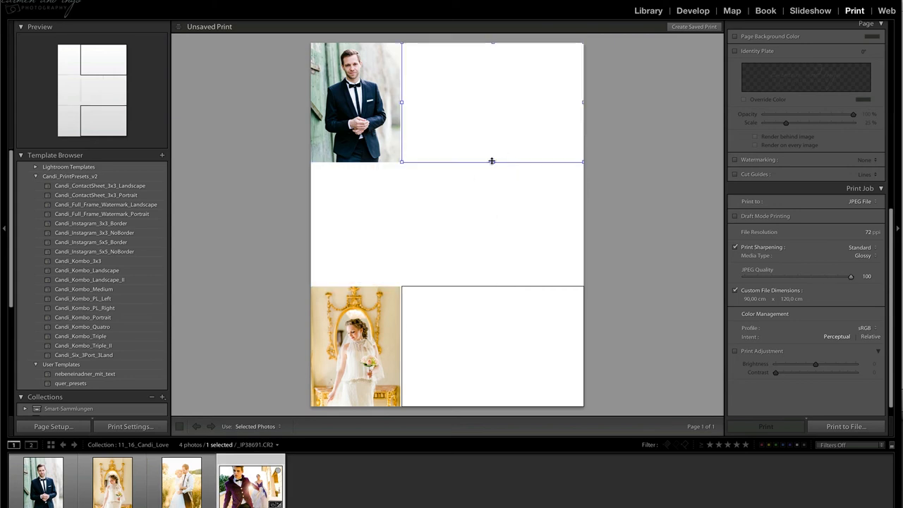
left_click_drag(491, 160, 491, 285)
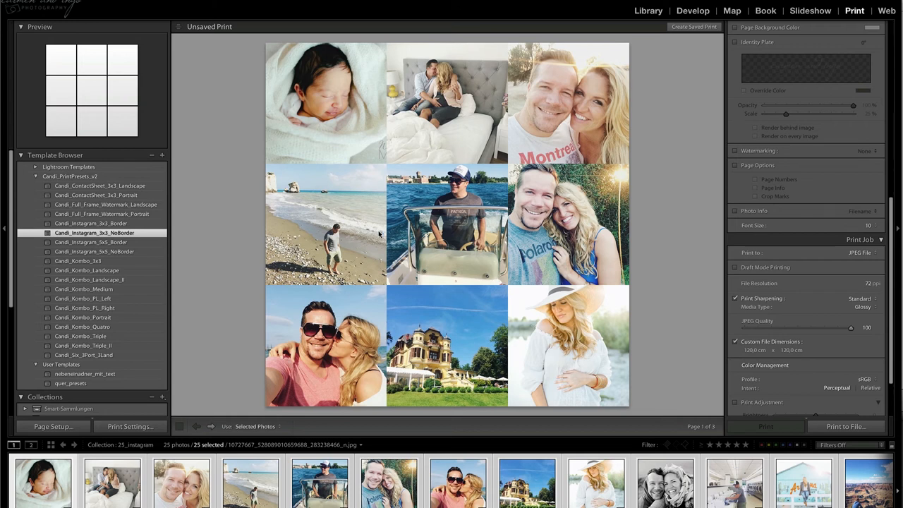
- Apply Candi_Instagram_5x5_Border and export it via Print to File as JPEG IS_candi_test, then view it
left_click(90, 242)
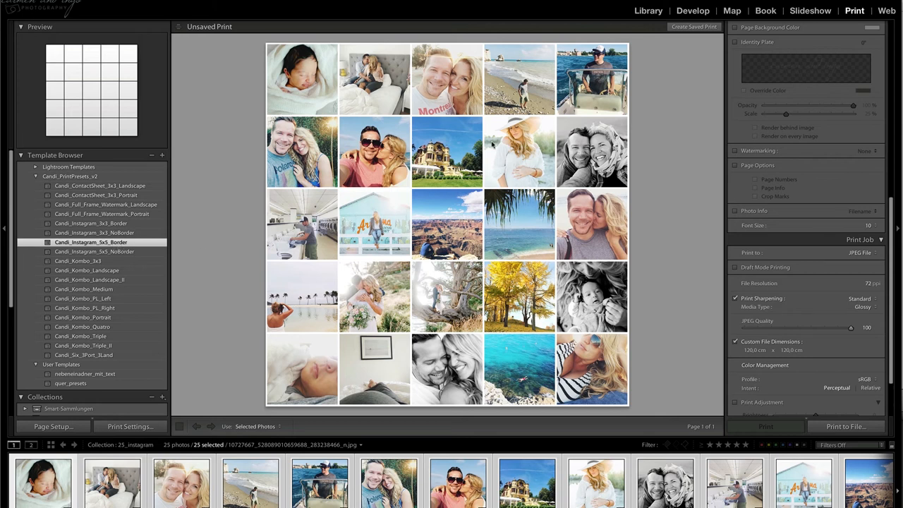
mouse_move(852, 398)
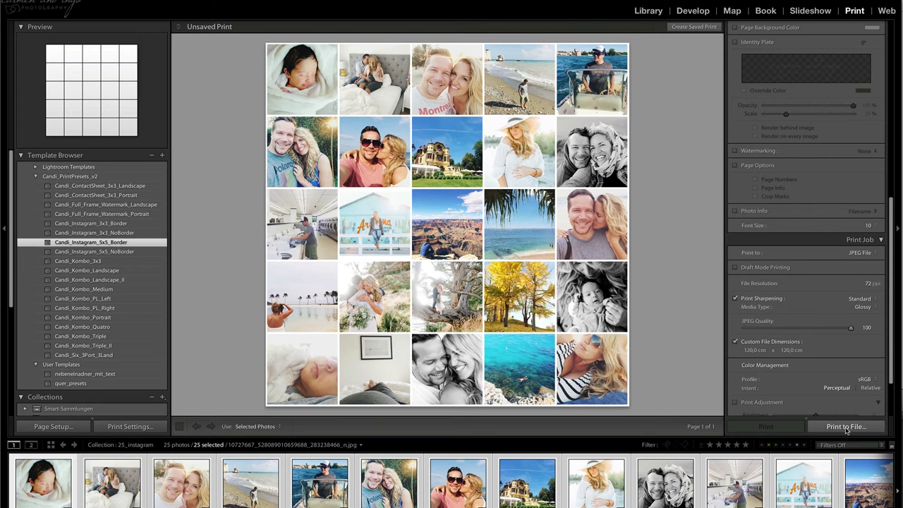
left_click(846, 426)
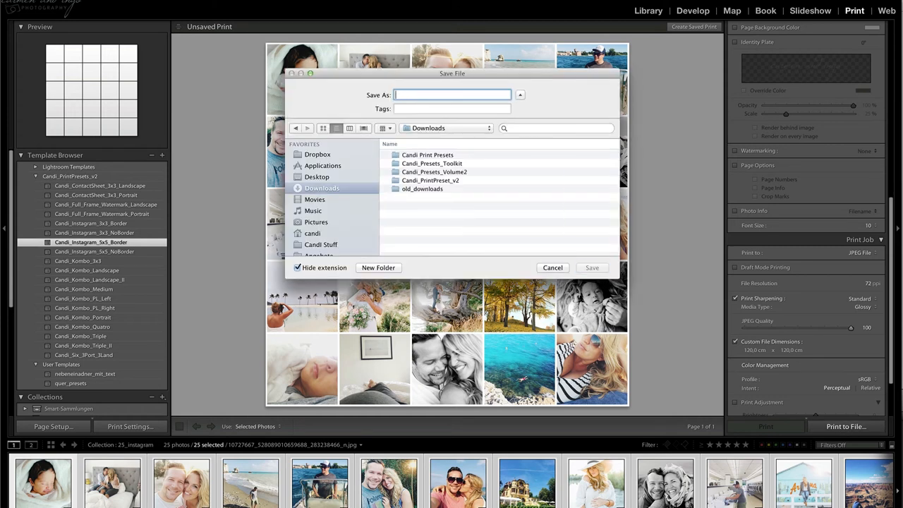
type("IS_candi_")
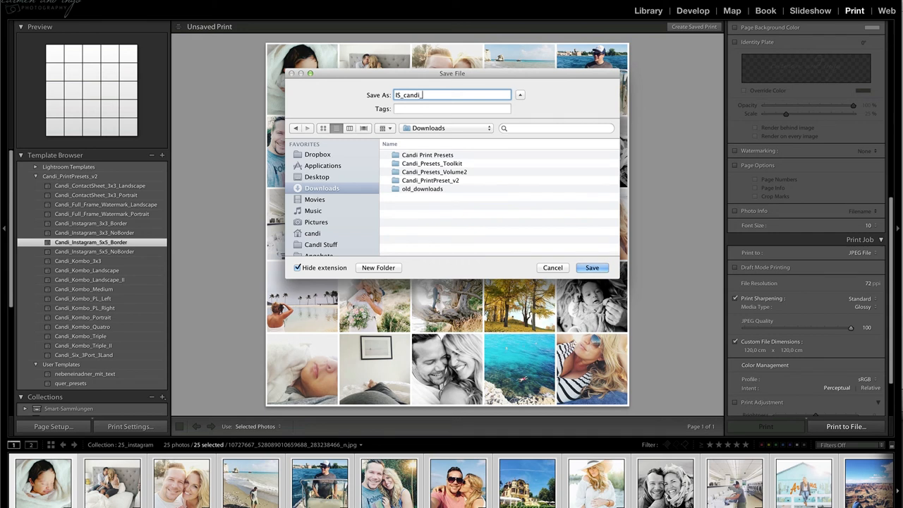
type("test.")
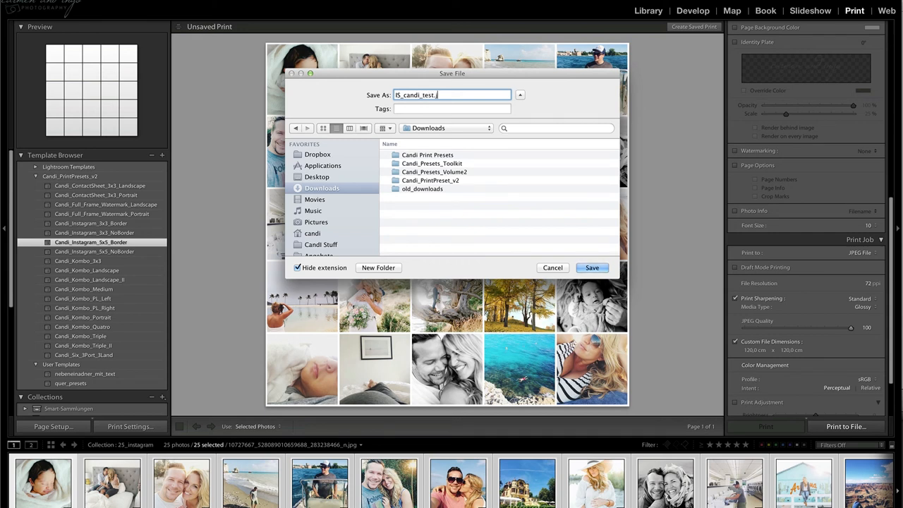
left_click(592, 268)
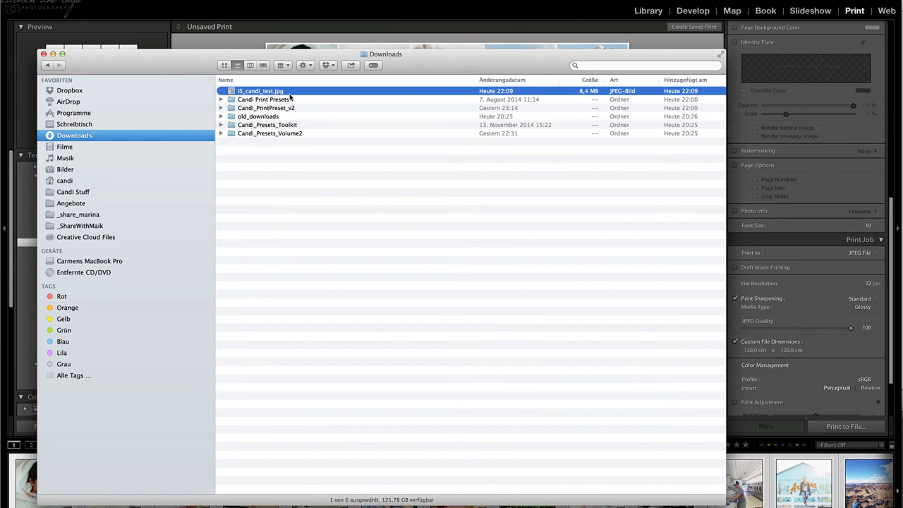
double_click(261, 90)
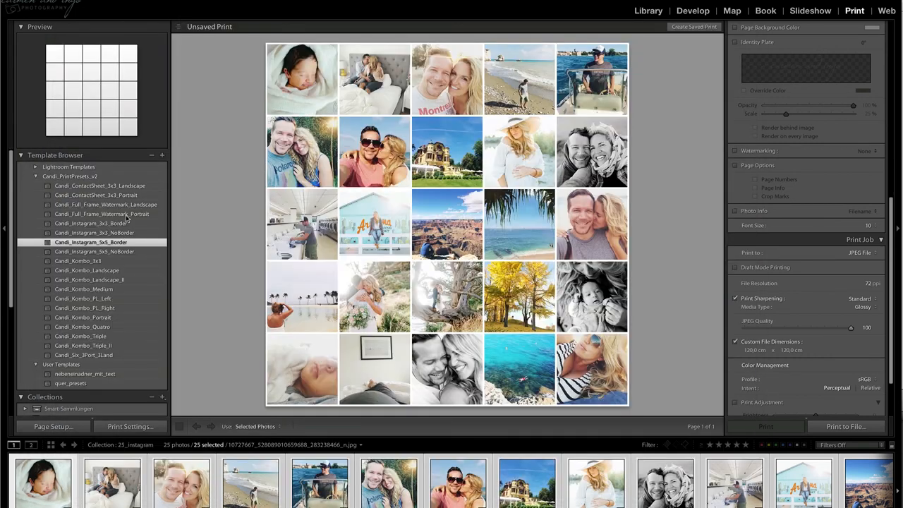
mouse_move(110, 191)
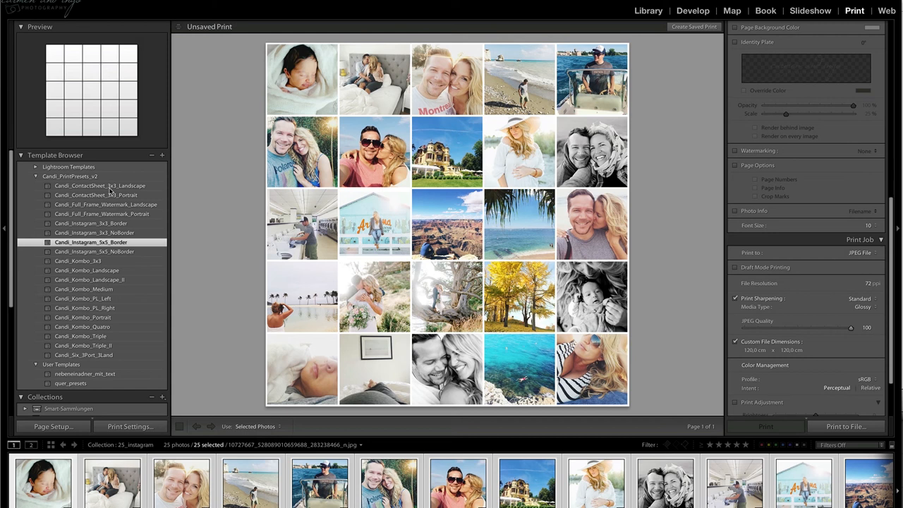
mouse_move(92, 311)
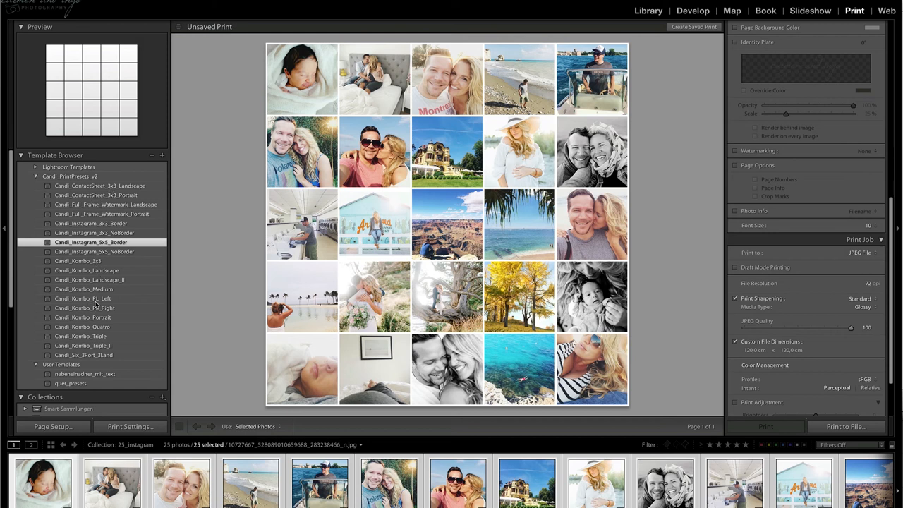
- Apply the Candi_Kombo_Portrait two-up layout and export the pair via Print to File as test
left_click(82, 316)
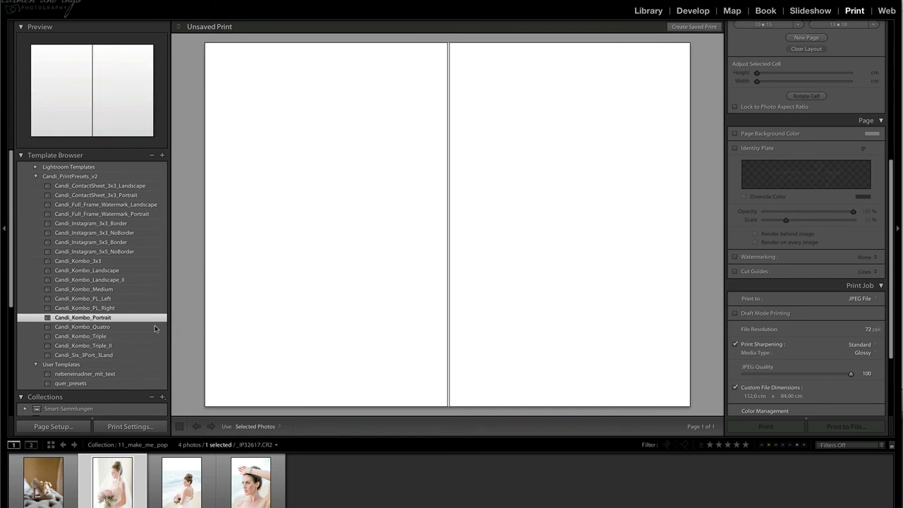
mouse_move(107, 318)
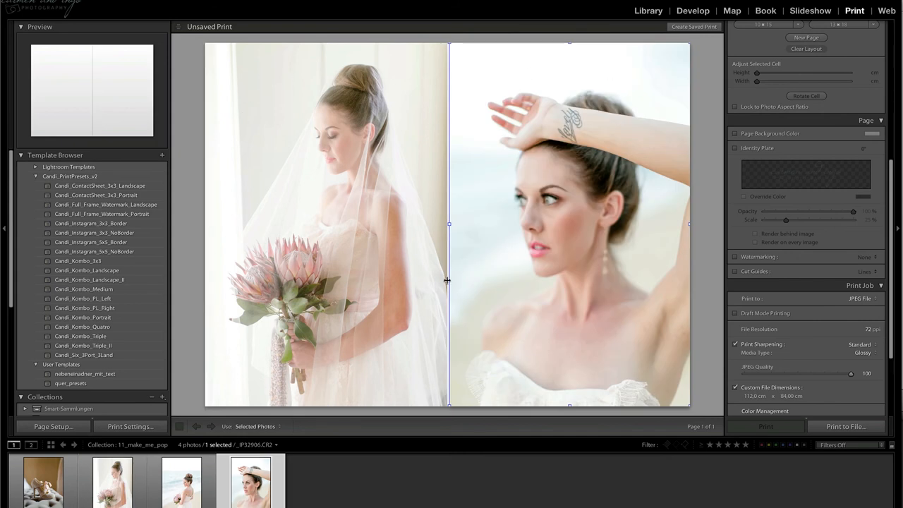
mouse_move(846, 426)
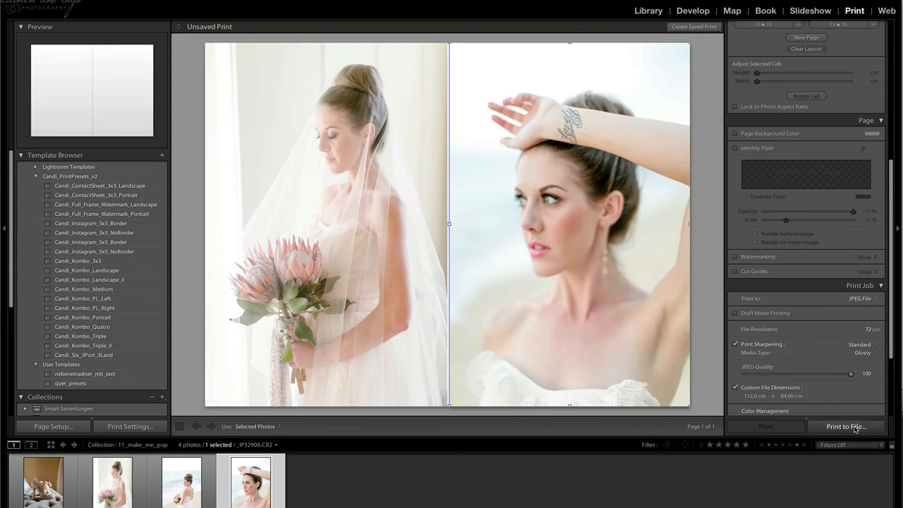
left_click(846, 426)
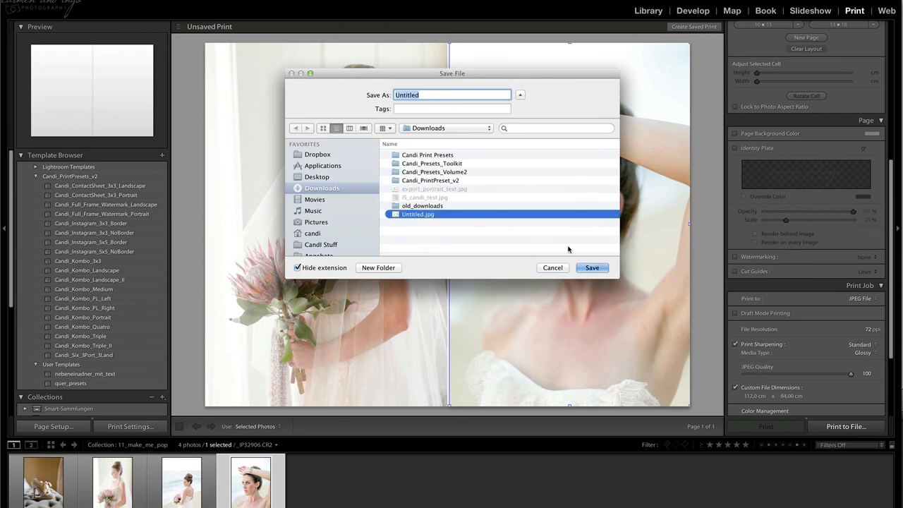
type("test_")
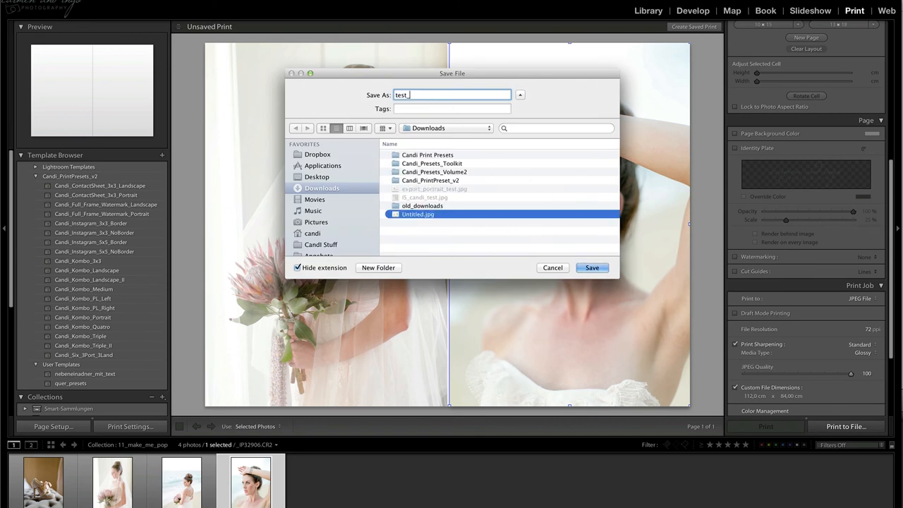
left_click(591, 268)
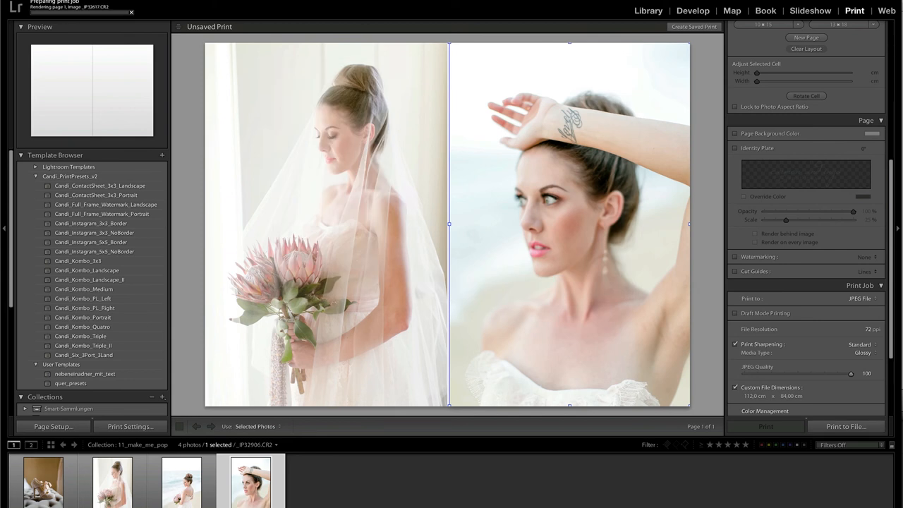
mouse_move(460, 213)
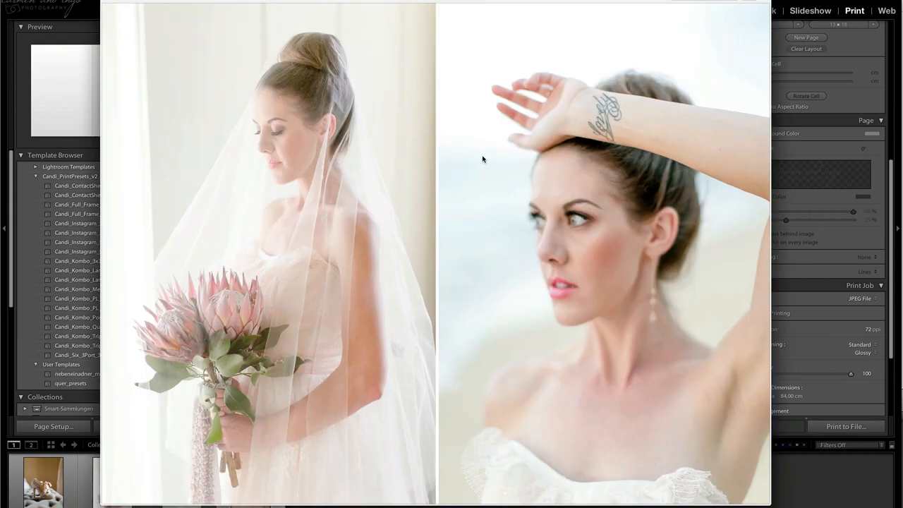
mouse_move(522, 149)
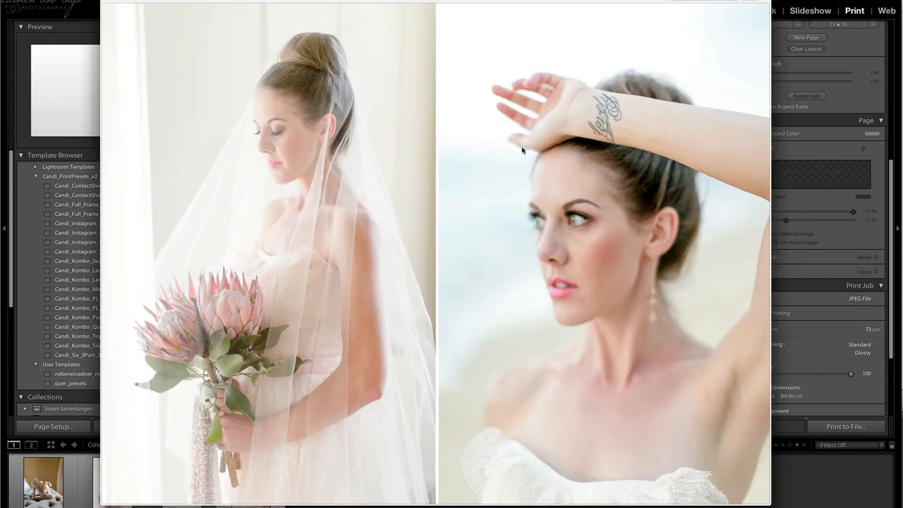
mouse_move(531, 162)
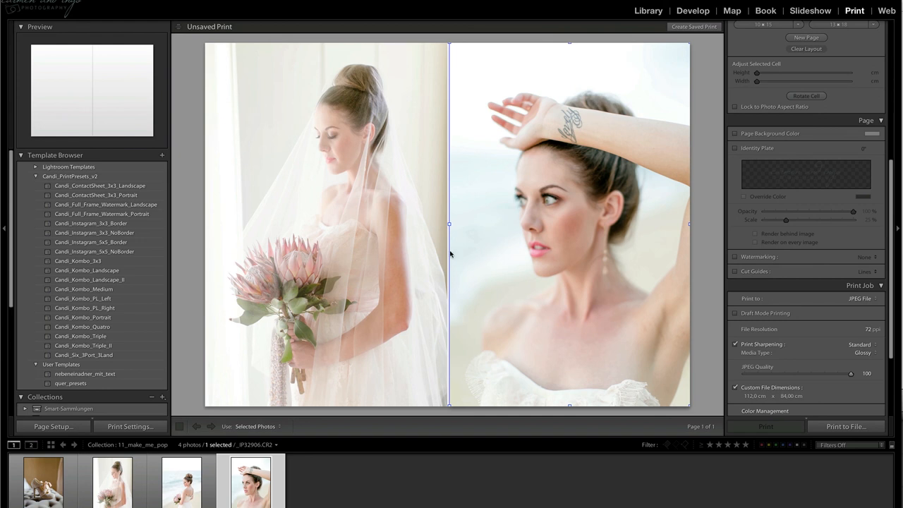
mouse_move(452, 256)
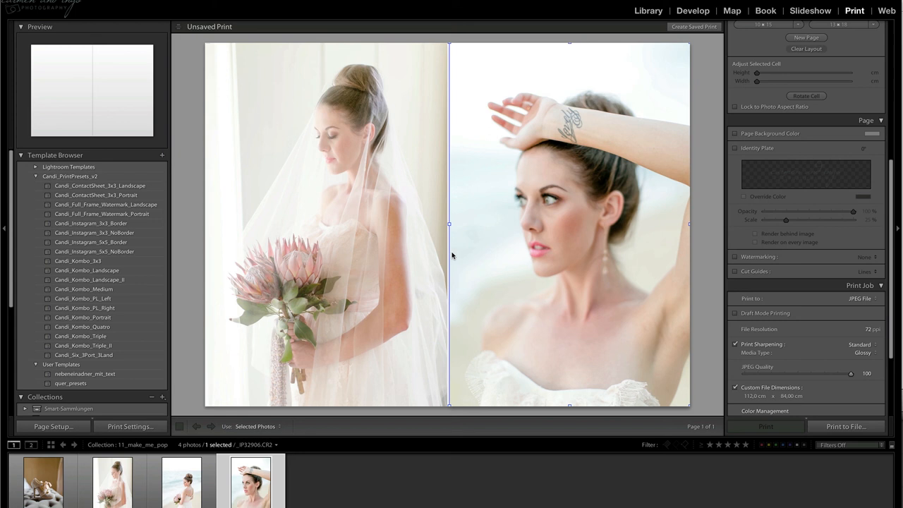
mouse_move(452, 256)
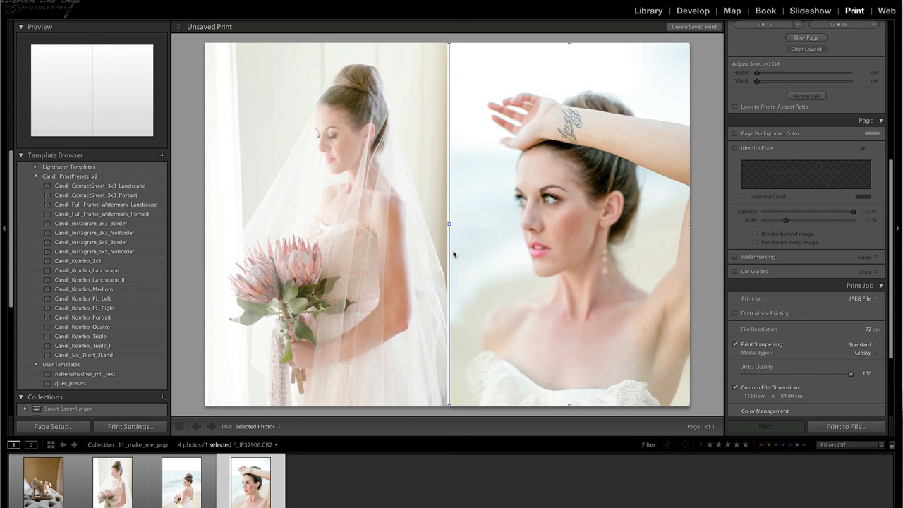
mouse_move(267, 253)
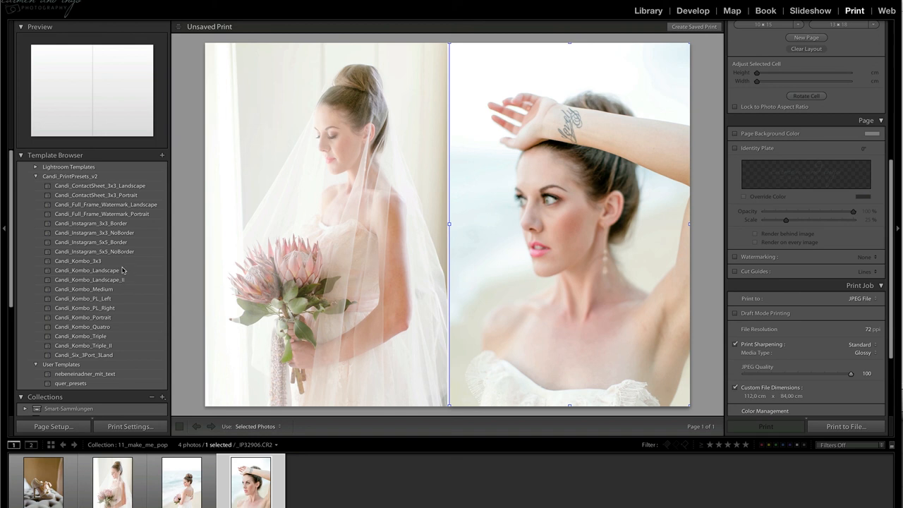
mouse_move(308, 248)
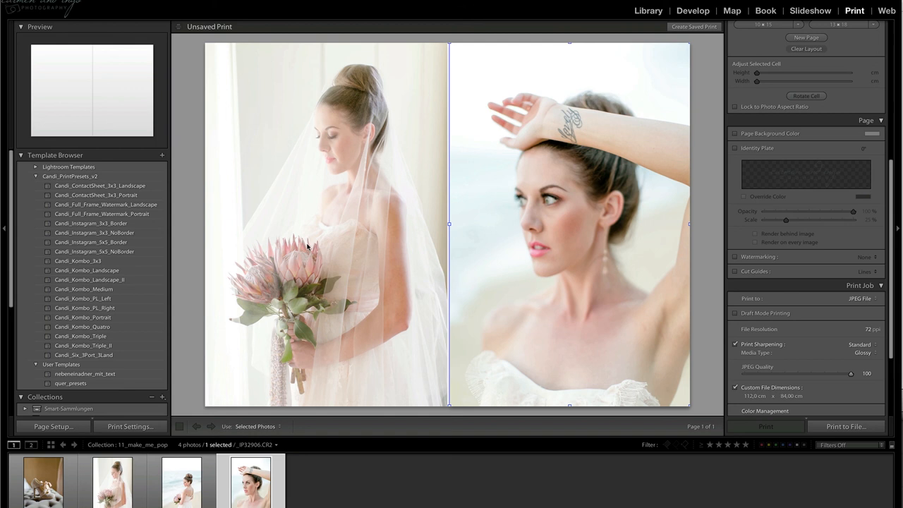
mouse_move(316, 246)
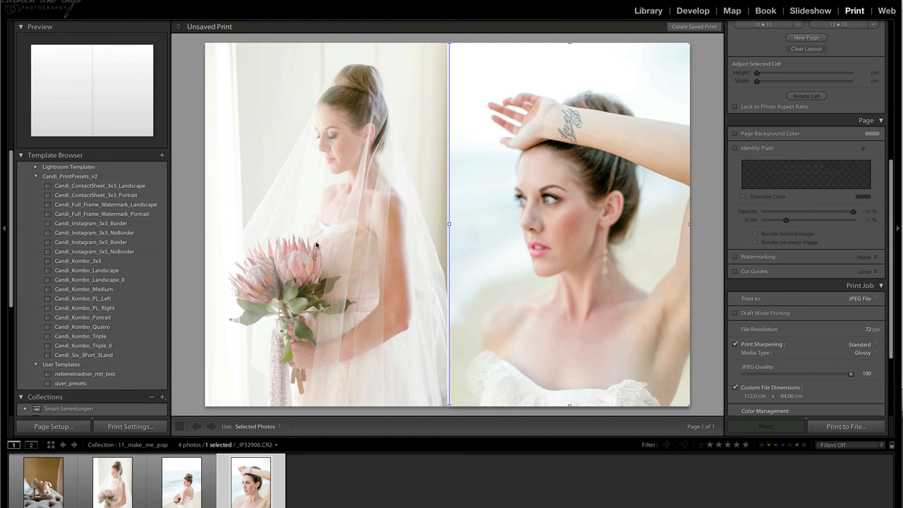